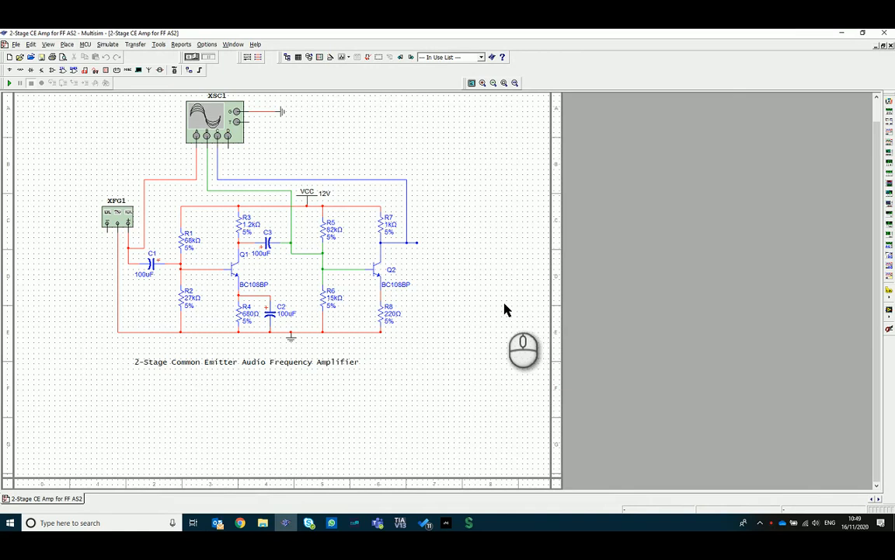
pyautogui.moveTo(497, 293)
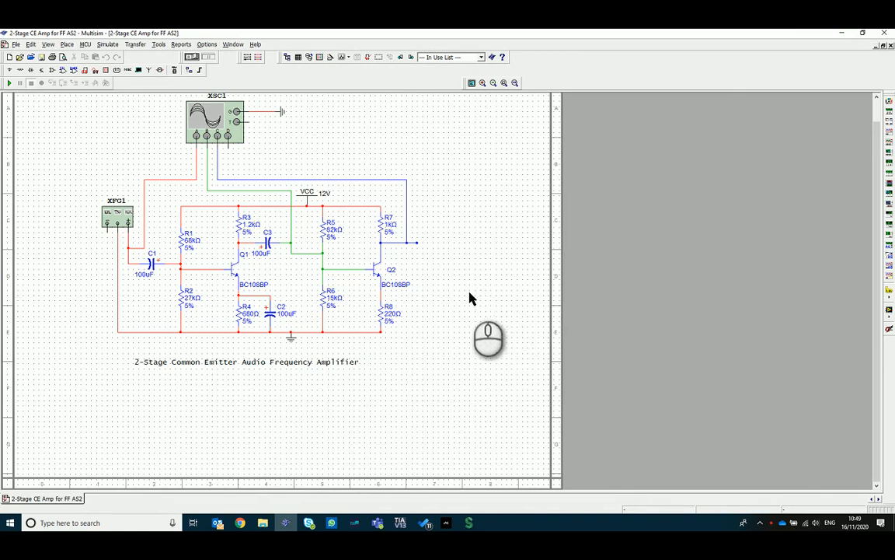
pyautogui.moveTo(66, 279)
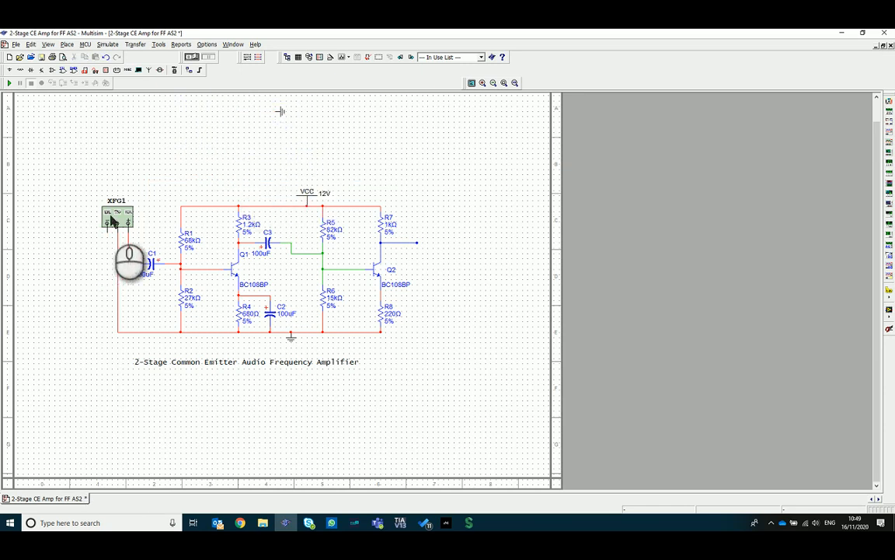
# Step: Place a fresh 4-channel oscilloscope above the amplifier schematic
pyautogui.doubleClick(117, 214)
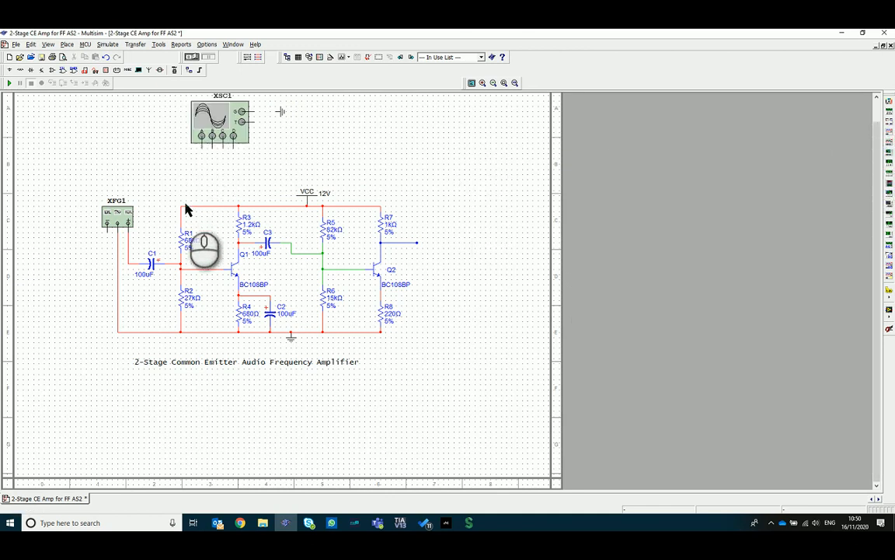
pyautogui.moveTo(447, 307)
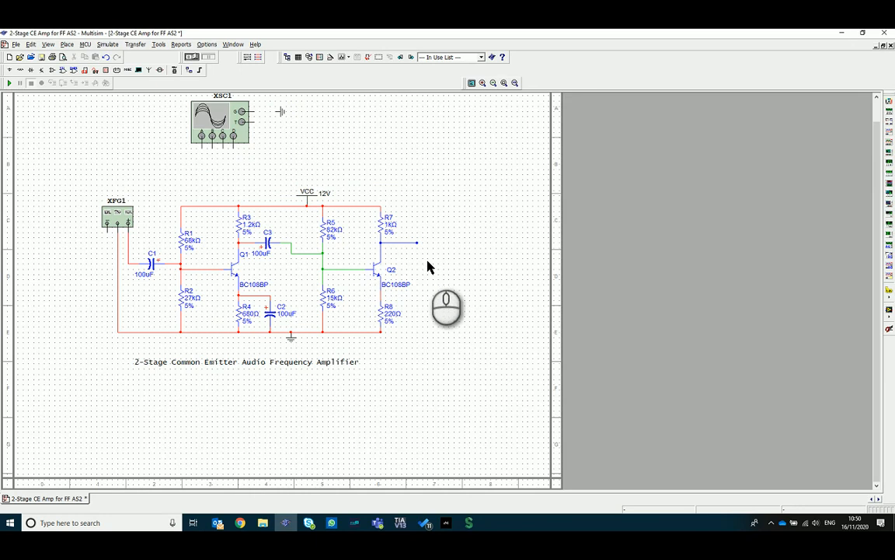
pyautogui.moveTo(205, 156)
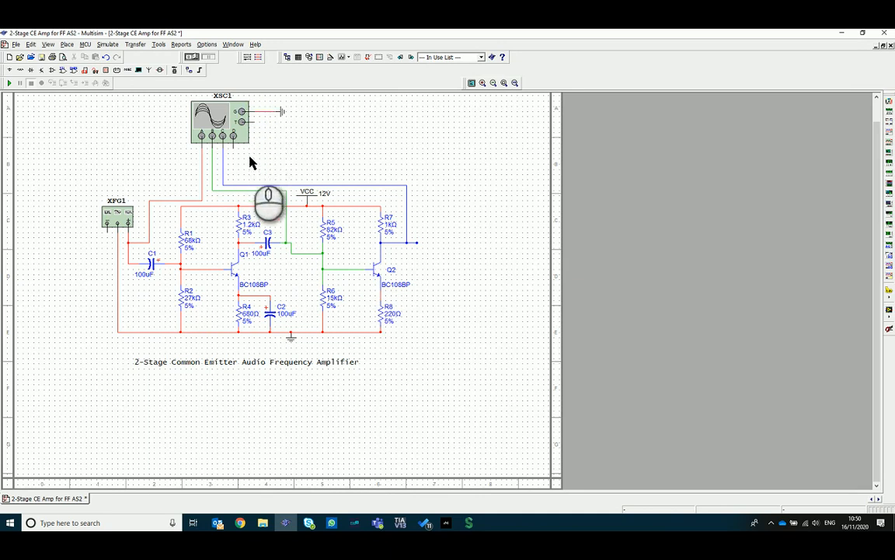
# Step: Open the XSC1 oscilloscope panel beside the circuit and run the simulation
pyautogui.doubleClick(221, 120)
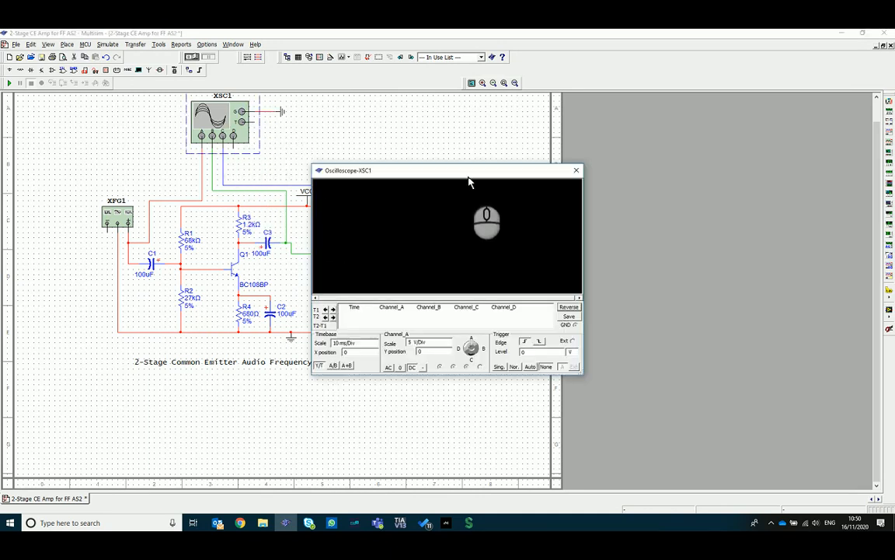
pyautogui.moveTo(468, 181); pyautogui.dragTo(418, 123)
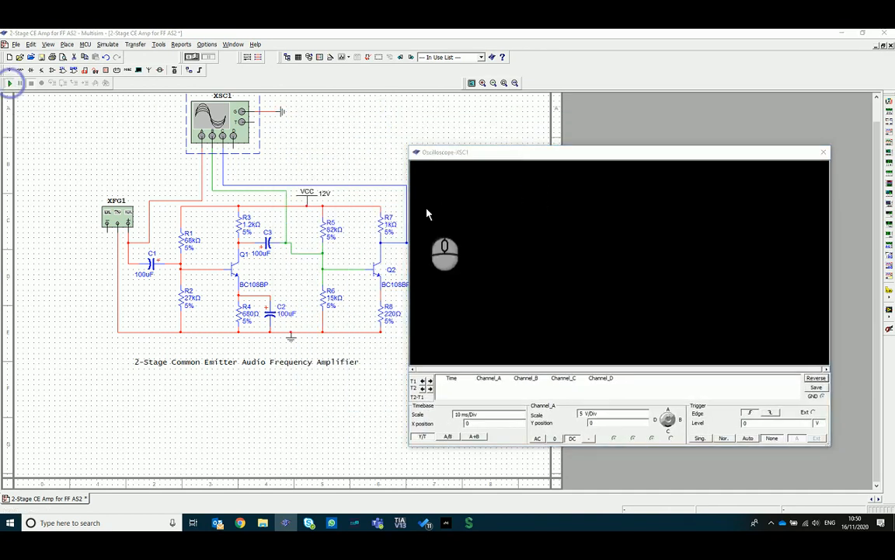
pyautogui.click(10, 82)
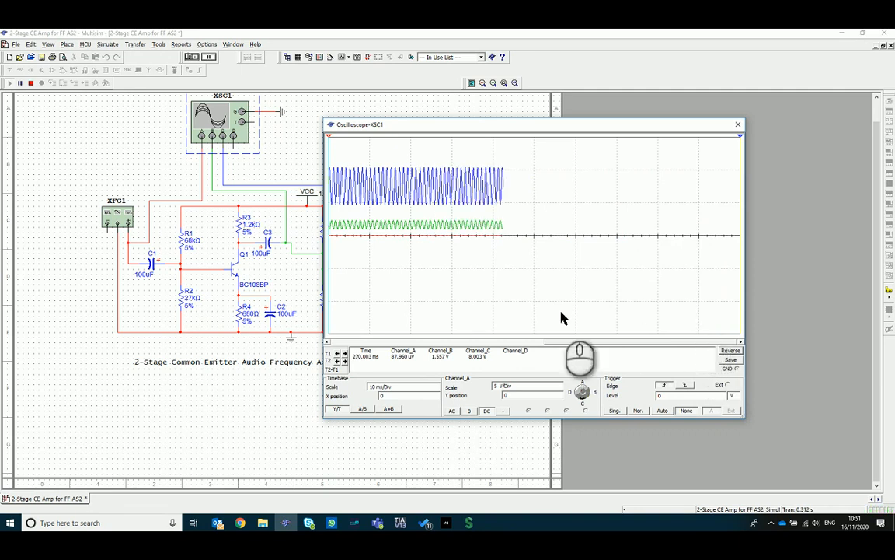
pyautogui.moveTo(200, 174)
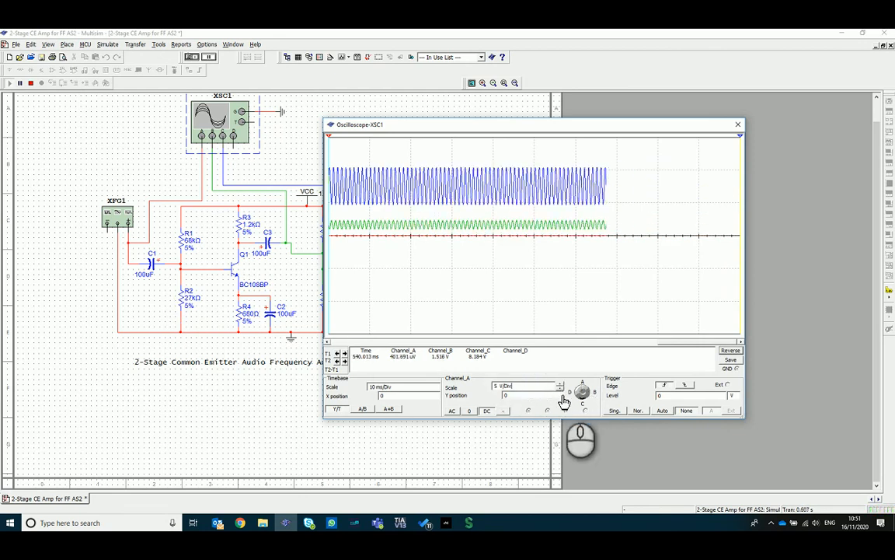
# Step: Set Channel A to 10 mV/Div, timebase to 500 µs/Div, trigger on A, single sweep
pyautogui.click(559, 391)
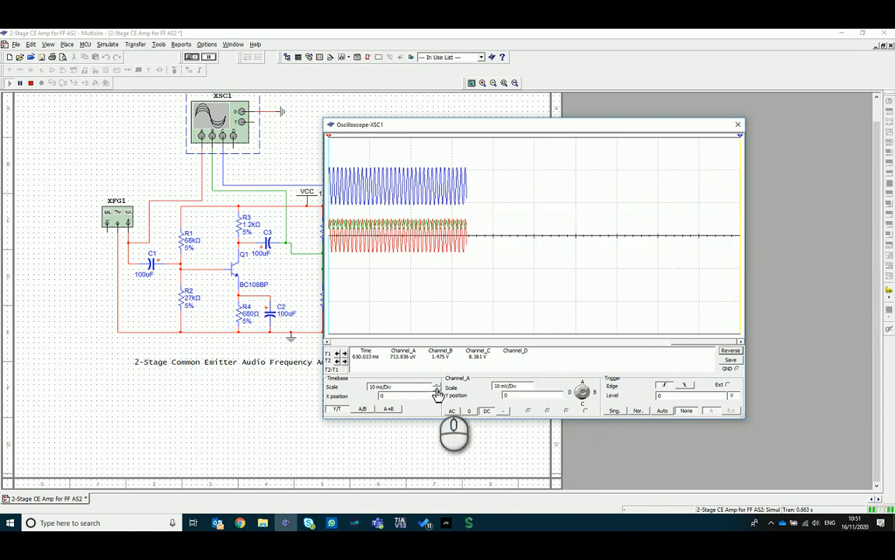
pyautogui.click(437, 392)
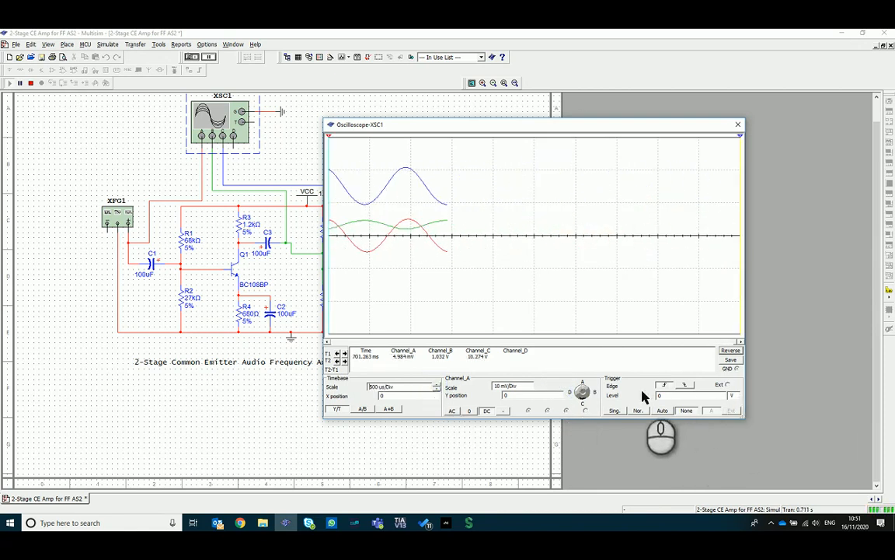
pyautogui.click(615, 411)
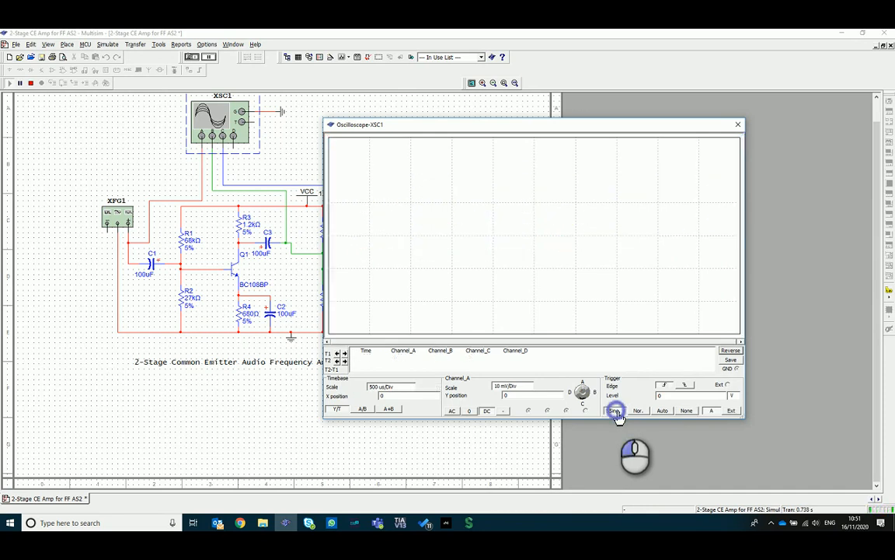
pyautogui.click(615, 410)
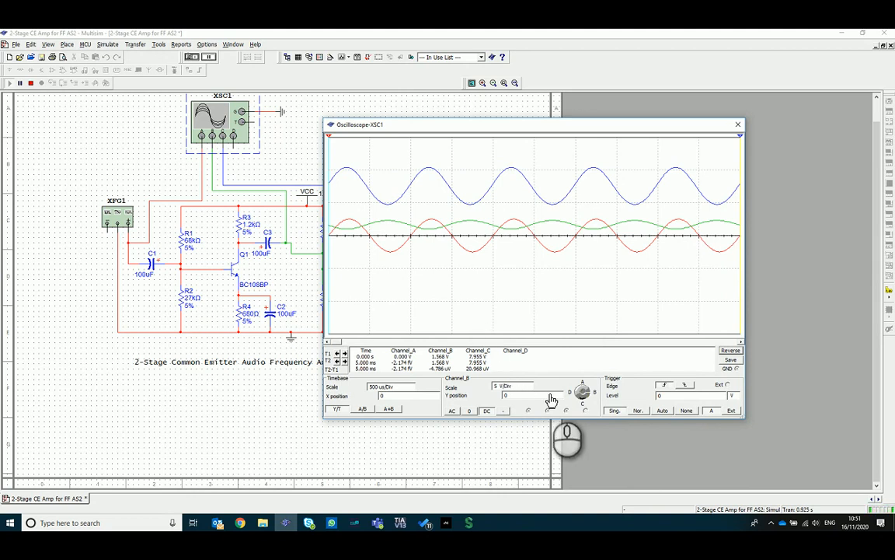
# Step: Set Channel B to 1 V/Div with AC coupling and Normal triggering
pyautogui.click(557, 387)
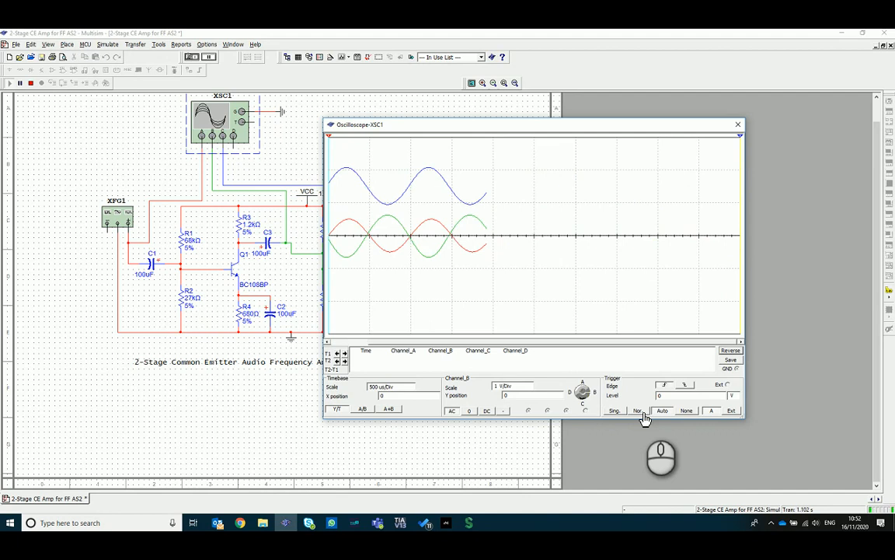
pyautogui.click(614, 410)
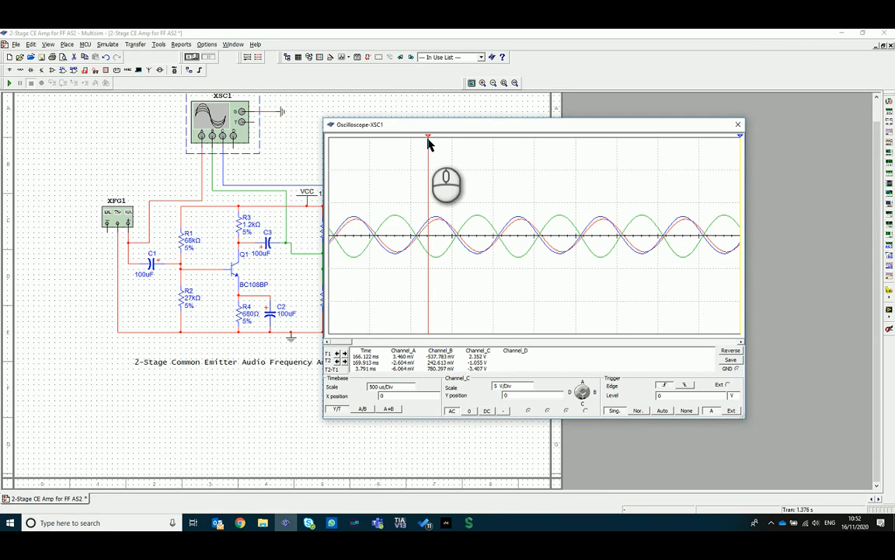
pyautogui.moveTo(369, 283)
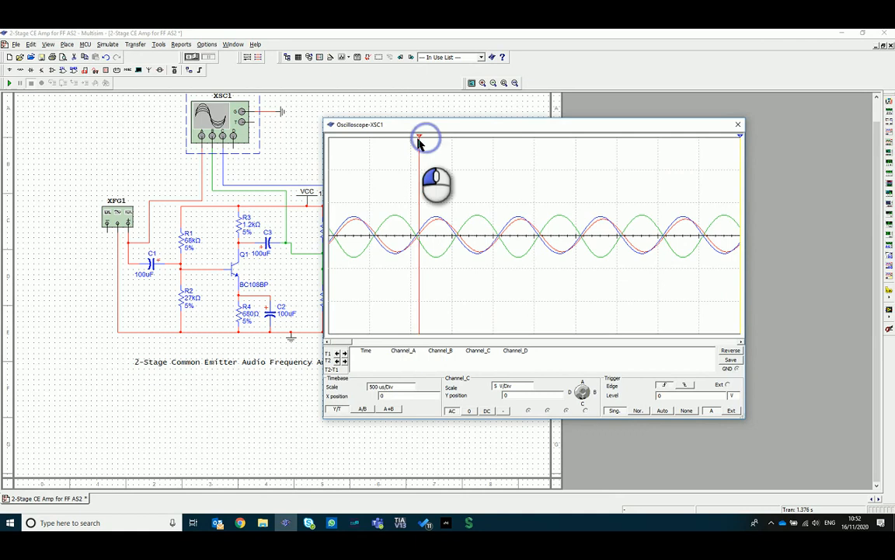
# Step: Reposition cursor T1 and assign it to the Channel A trace through Select Trace ID
pyautogui.moveTo(420, 136); pyautogui.dragTo(393, 140)
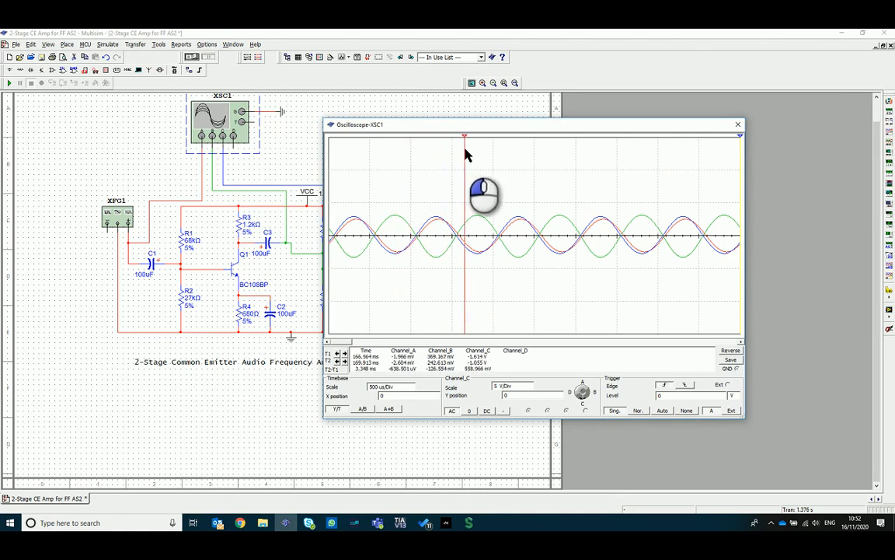
pyautogui.moveTo(465, 140); pyautogui.dragTo(498, 140)
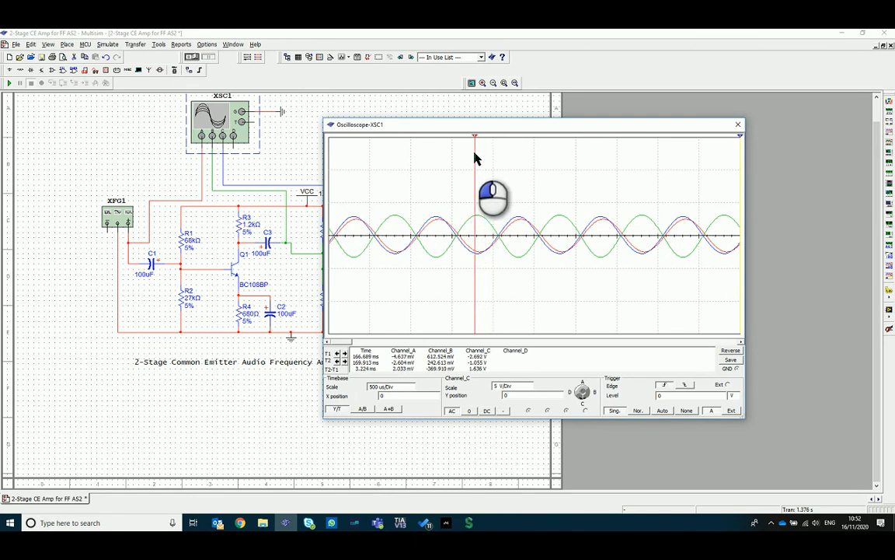
pyautogui.rightClick(455, 160)
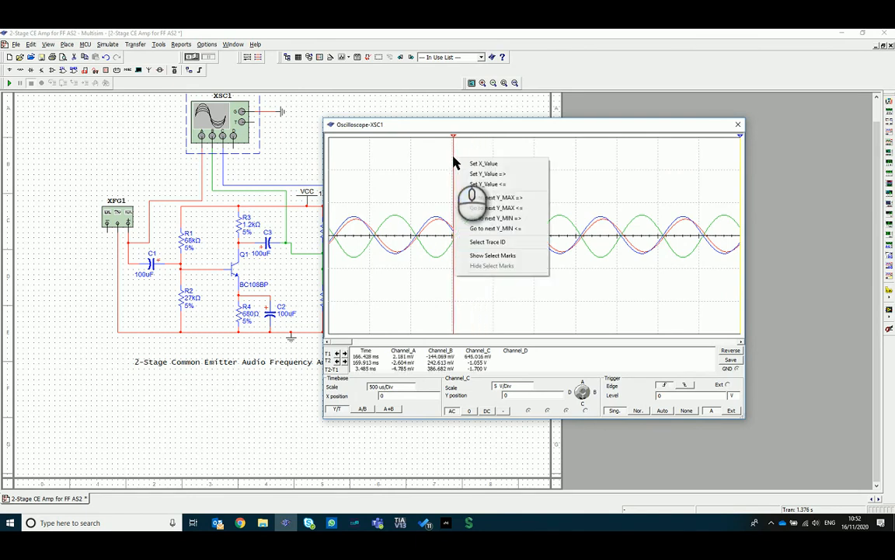
pyautogui.click(487, 242)
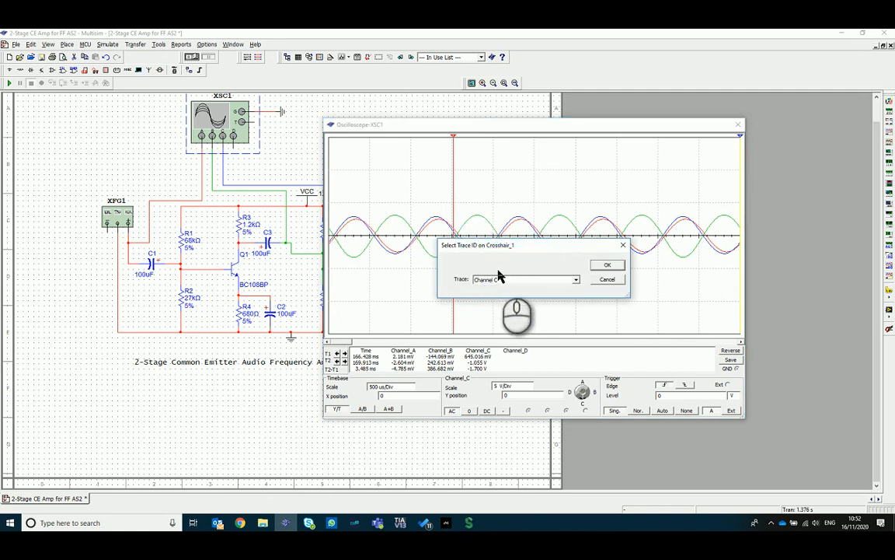
pyautogui.click(575, 279)
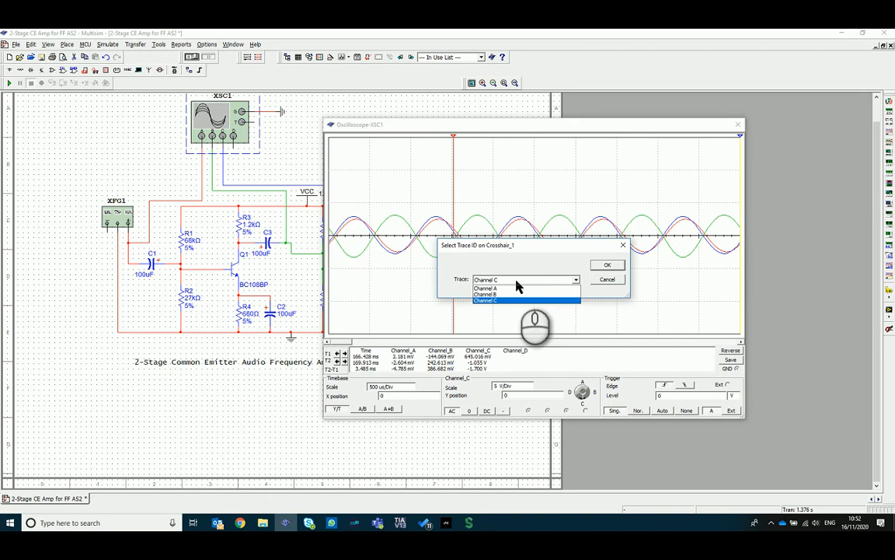
pyautogui.click(484, 288)
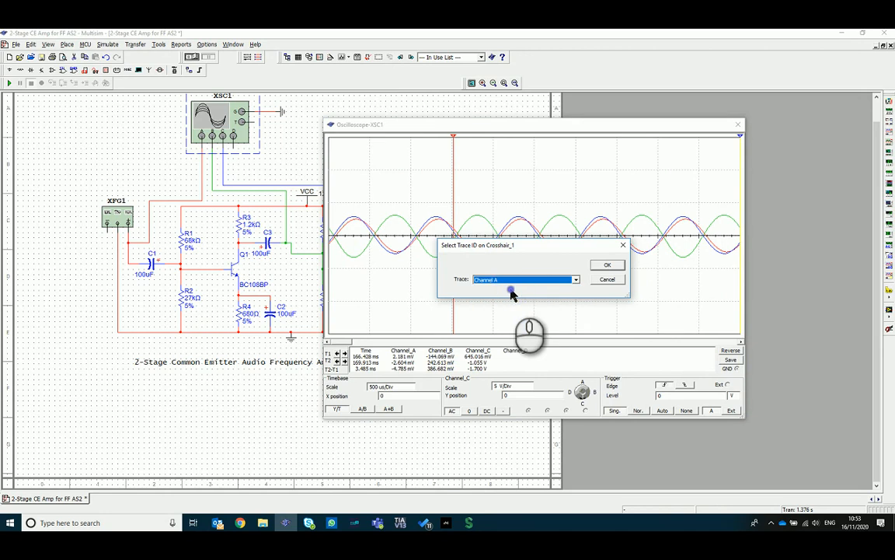
pyautogui.click(608, 264)
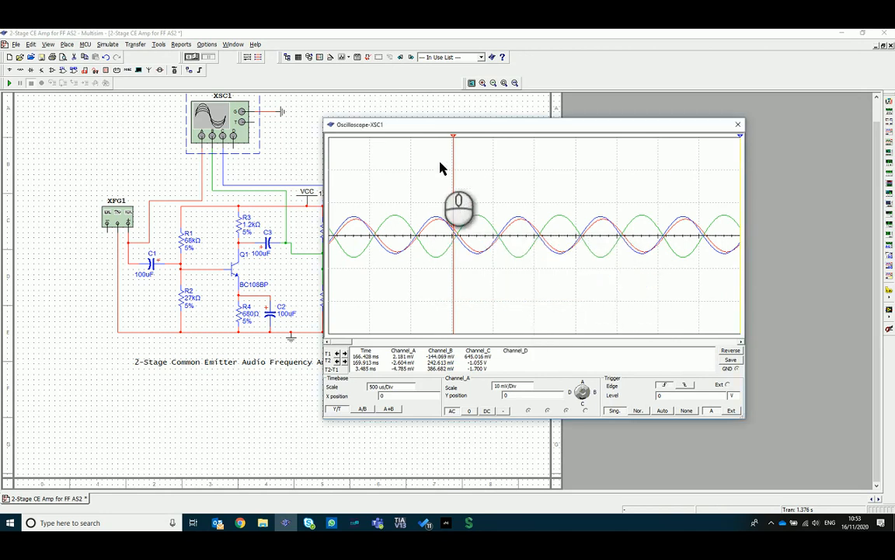
# Step: Snap cursor T1 to the next Channel A peak, reading 4.999 mV
pyautogui.rightClick(454, 208)
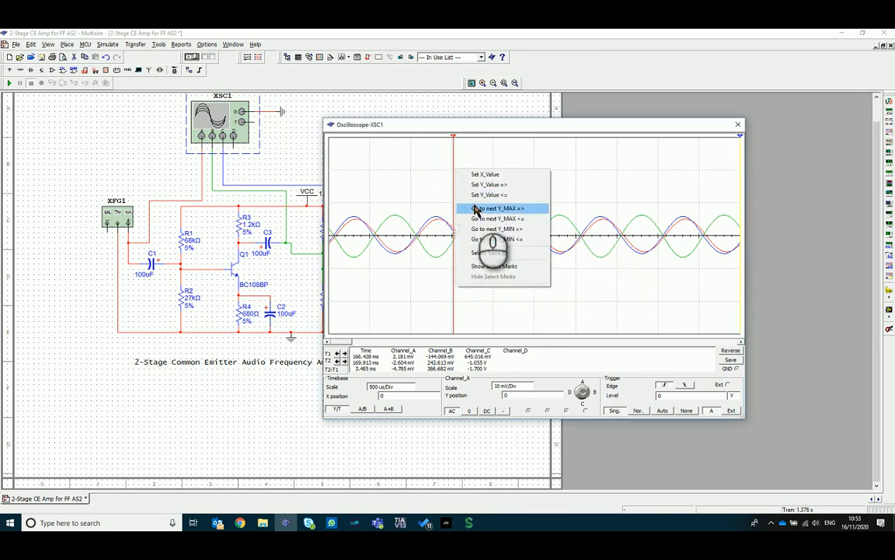
pyautogui.moveTo(490, 229)
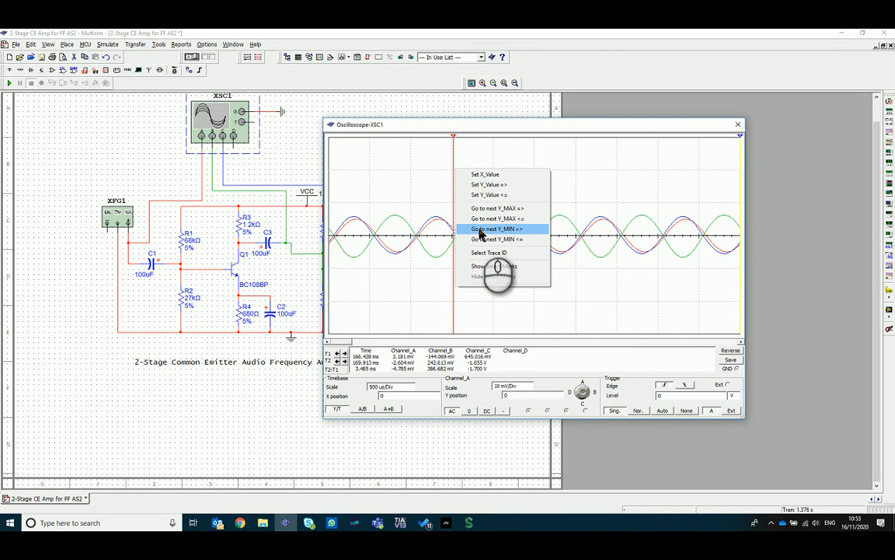
pyautogui.moveTo(516, 209)
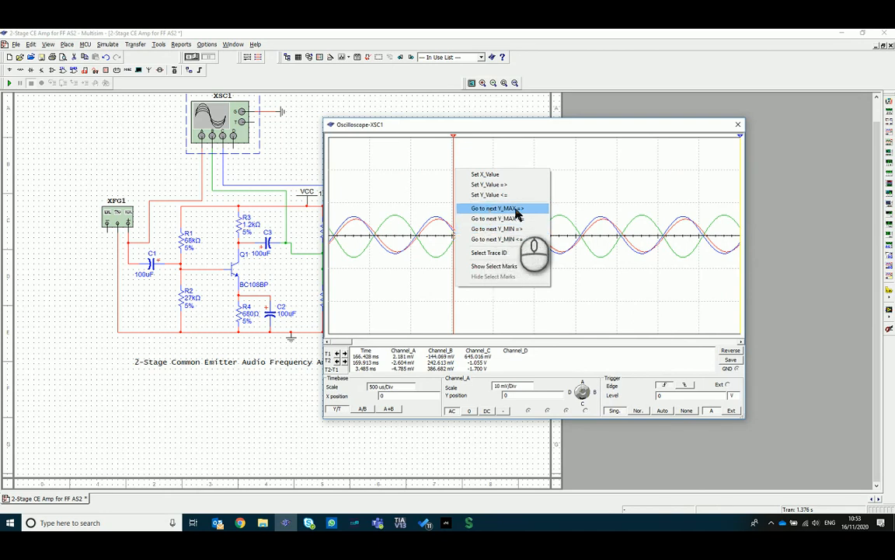
pyautogui.moveTo(527, 225)
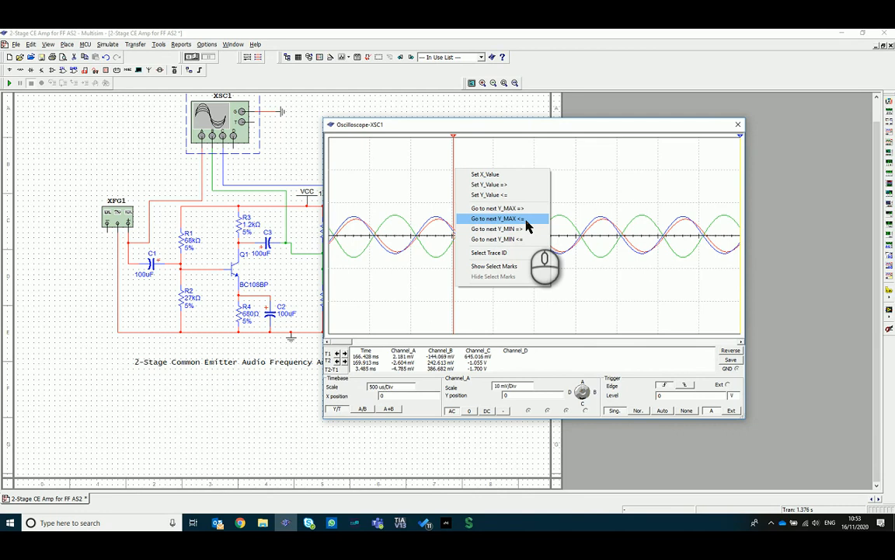
pyautogui.moveTo(529, 222)
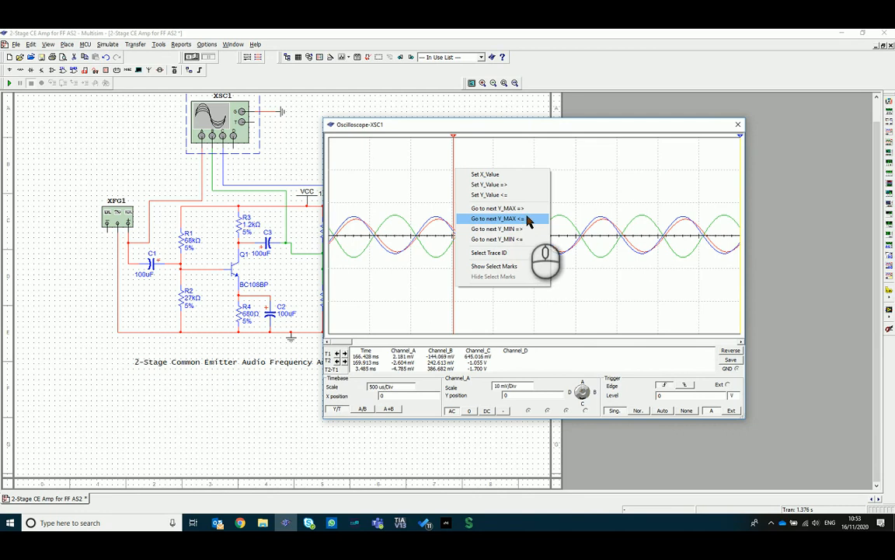
pyautogui.click(497, 218)
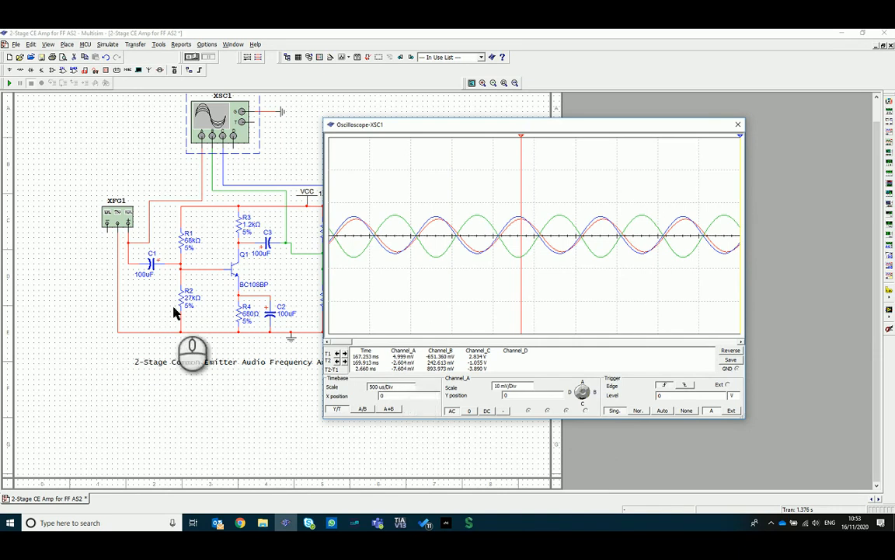
# Step: Open the XFG1 function generator to check its signal settings
pyautogui.doubleClick(116, 211)
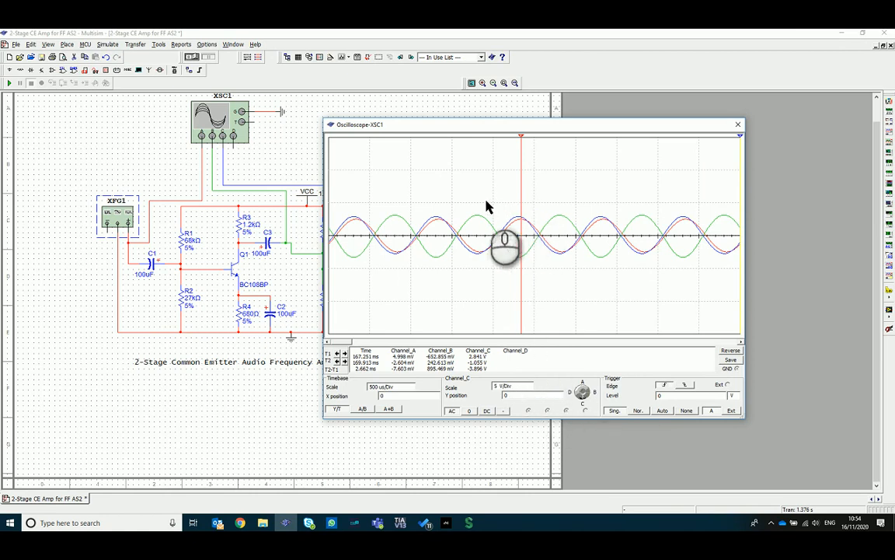
pyautogui.moveTo(505, 210)
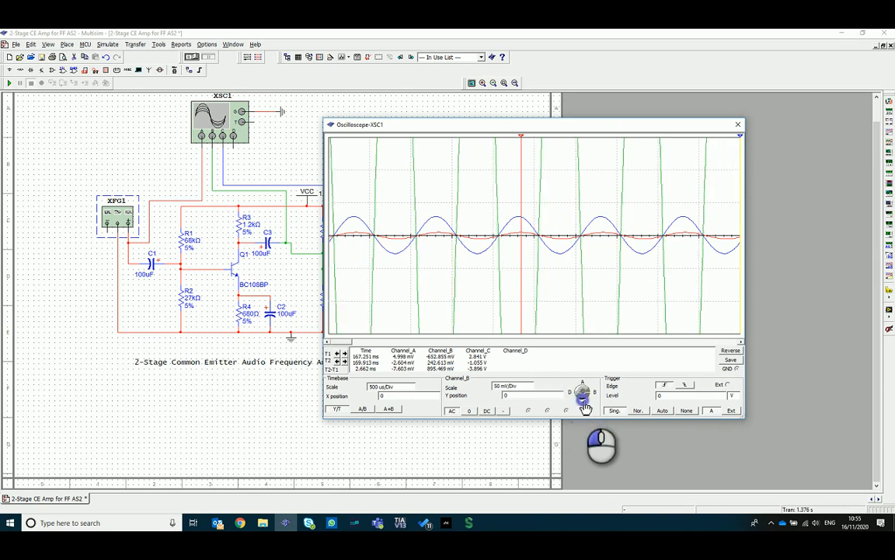
# Step: Adjust the Channel B and C volts/div, then set Channel A to 10 mV/Div
pyautogui.click(562, 389)
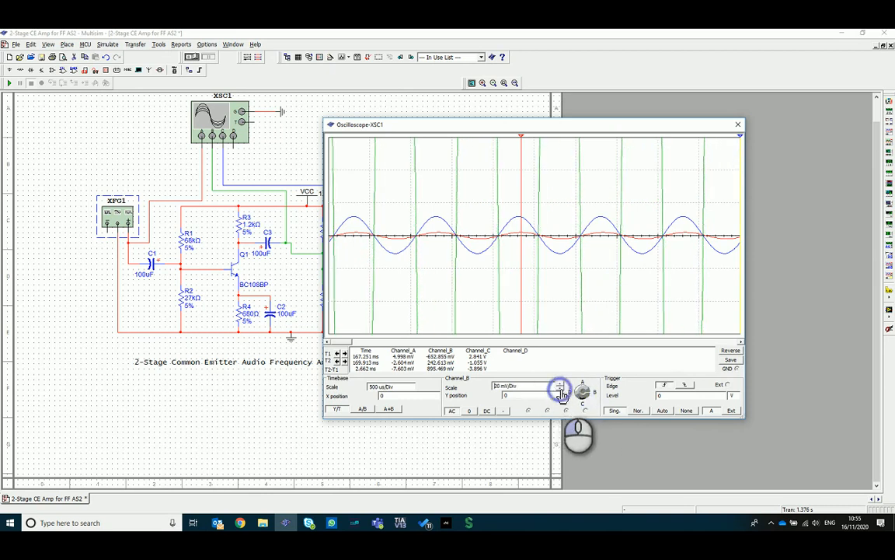
pyautogui.click(583, 398)
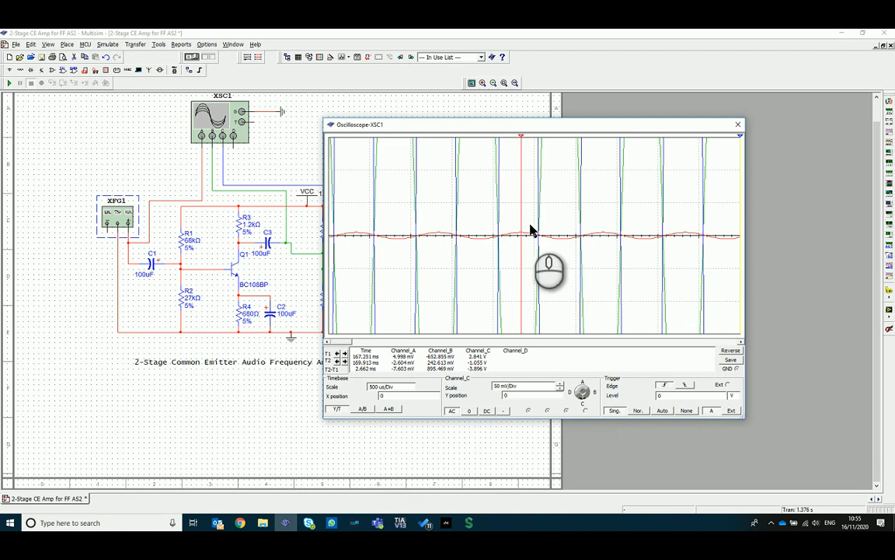
pyautogui.moveTo(536, 239)
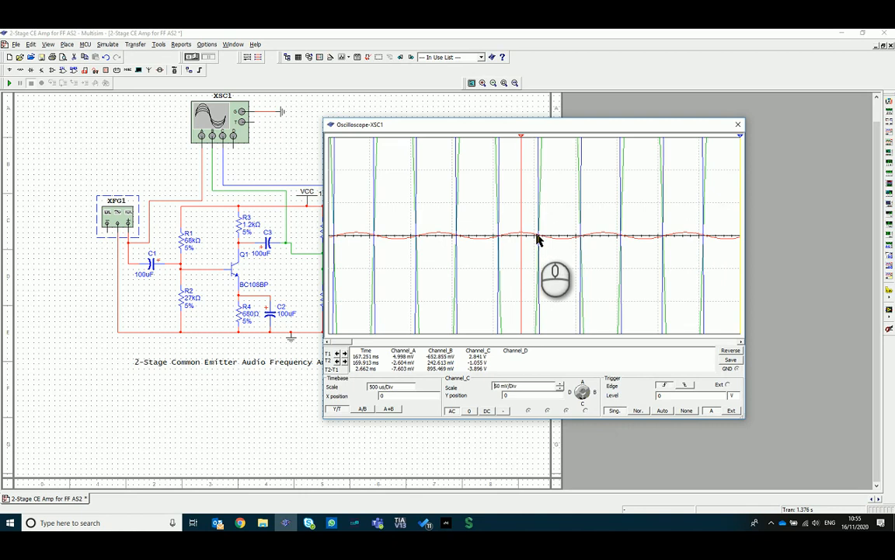
pyautogui.moveTo(572, 342)
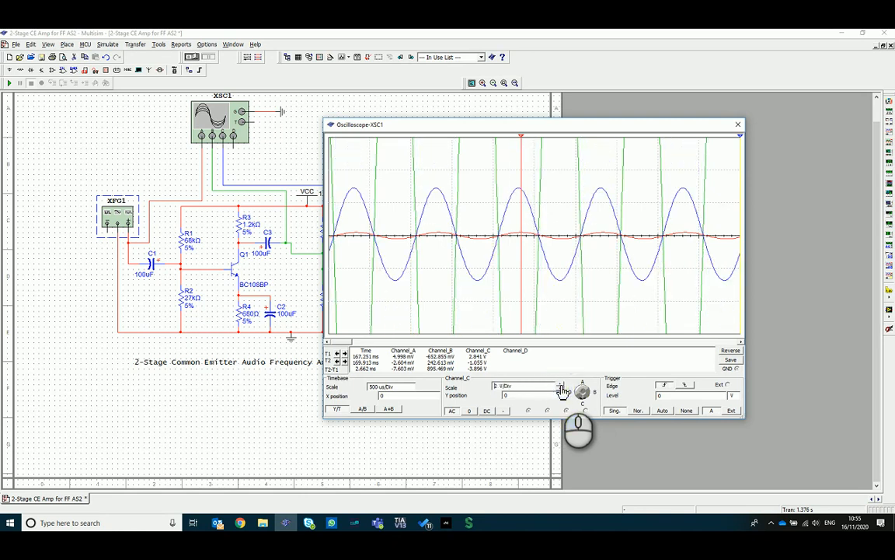
pyautogui.moveTo(563, 397)
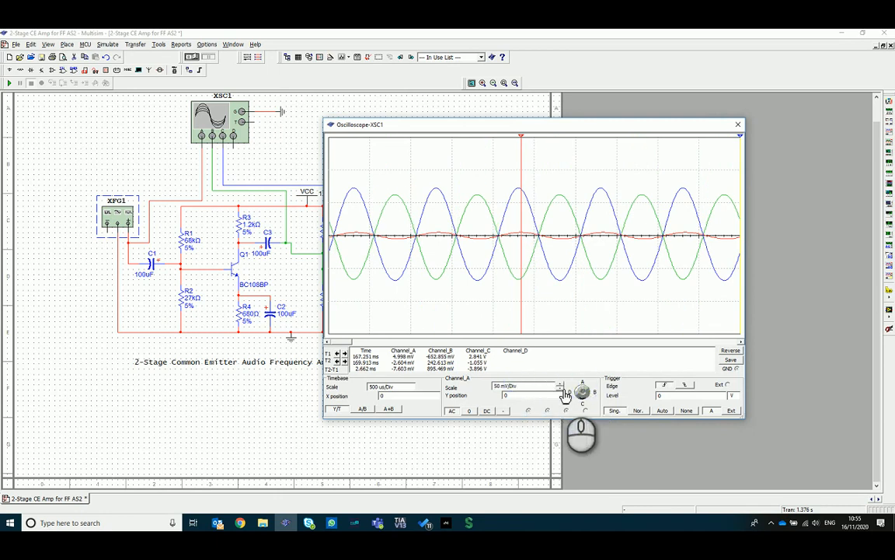
pyautogui.click(561, 384)
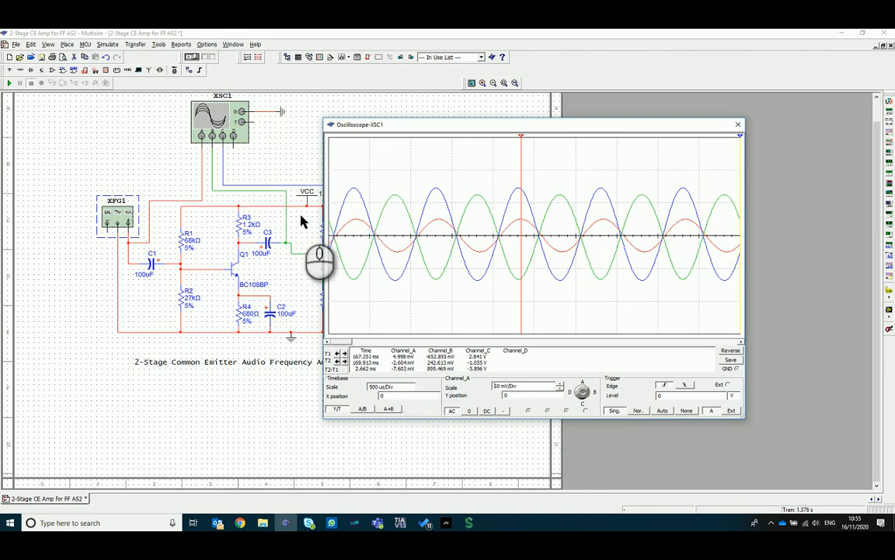
pyautogui.moveTo(742, 138)
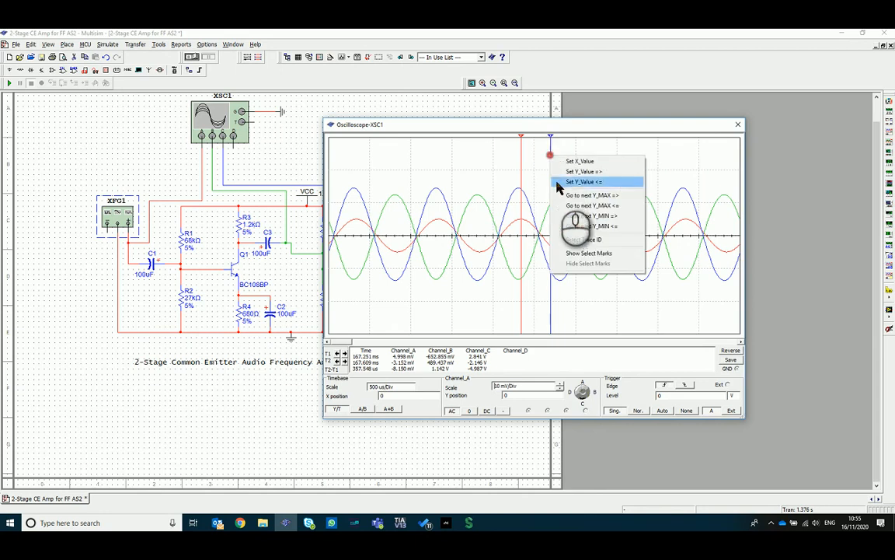
# Step: Move cursor T2 onto an output peak, then close the oscilloscope display
pyautogui.click(583, 181)
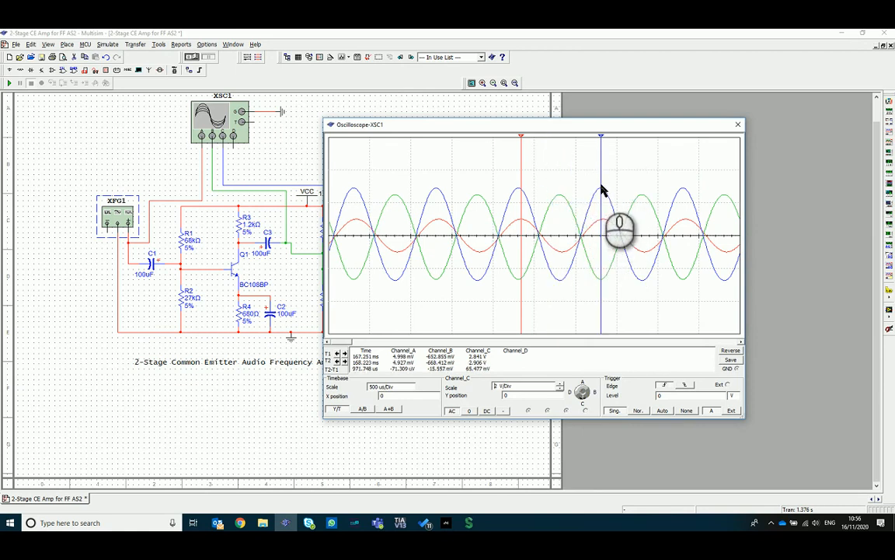
pyautogui.moveTo(534, 301)
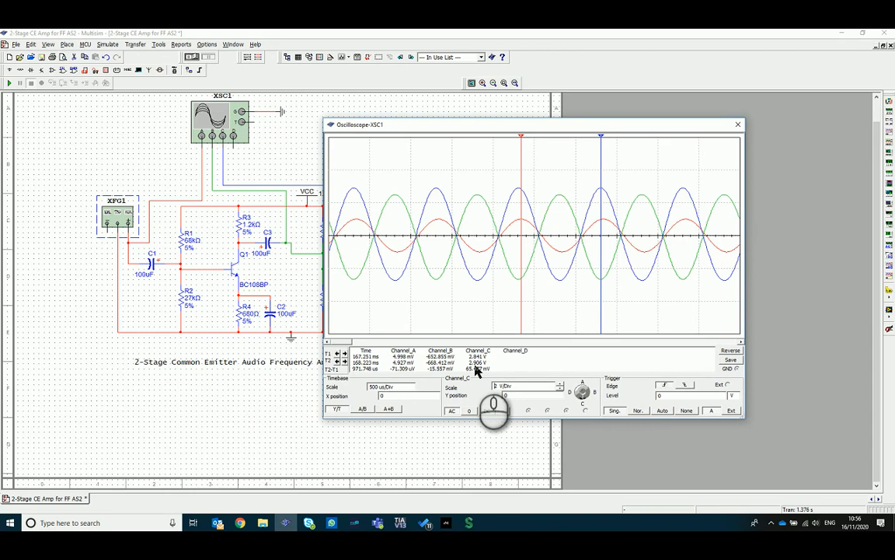
pyautogui.moveTo(477, 372)
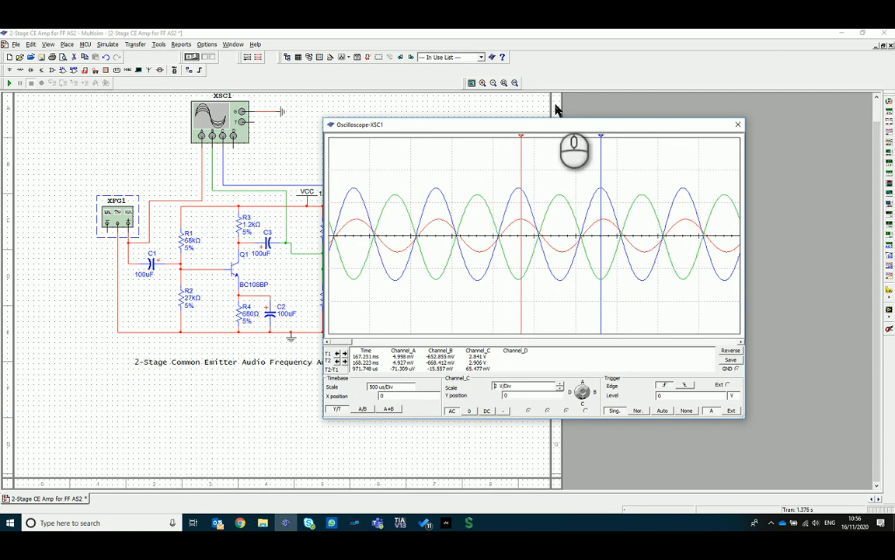
pyautogui.click(736, 125)
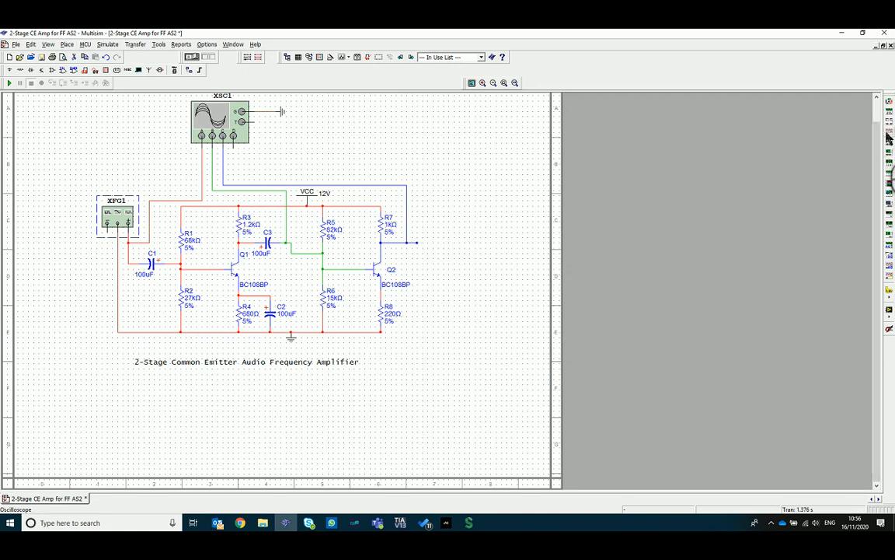
pyautogui.moveTo(889, 105)
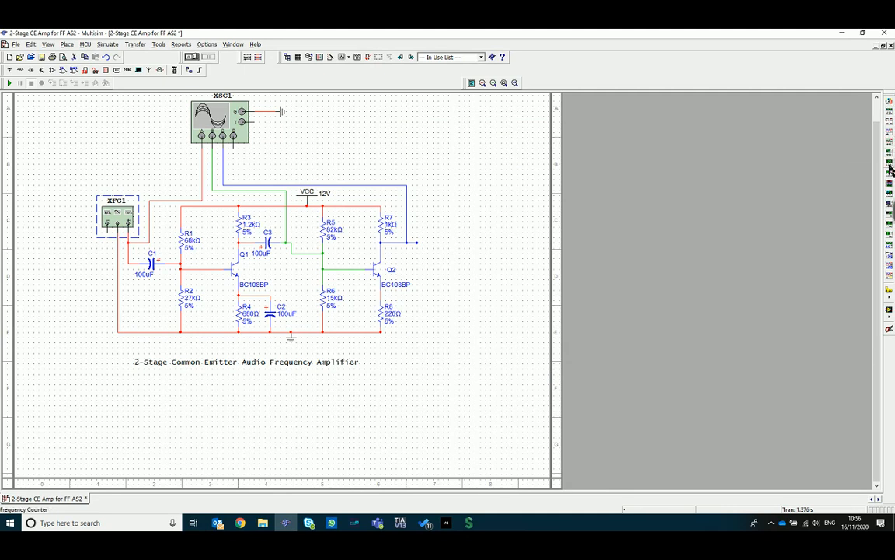
pyautogui.moveTo(889, 195)
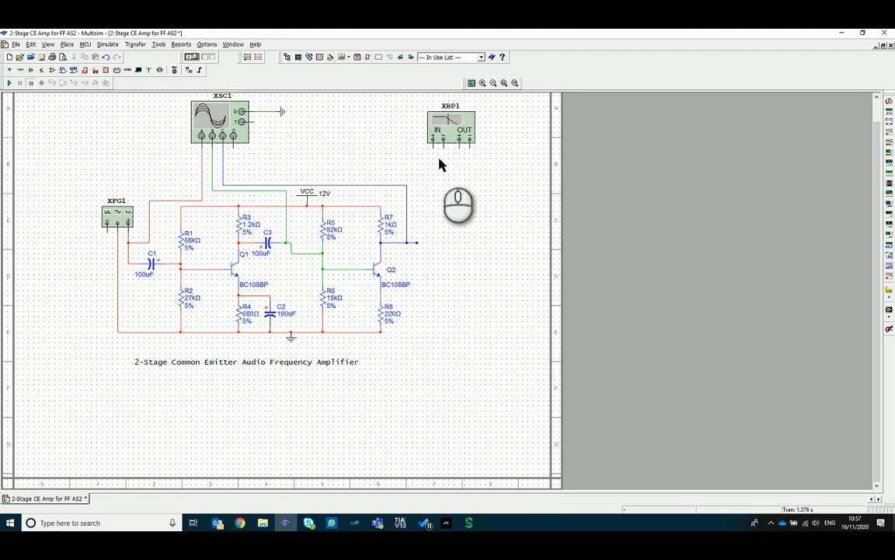
pyautogui.moveTo(282, 166)
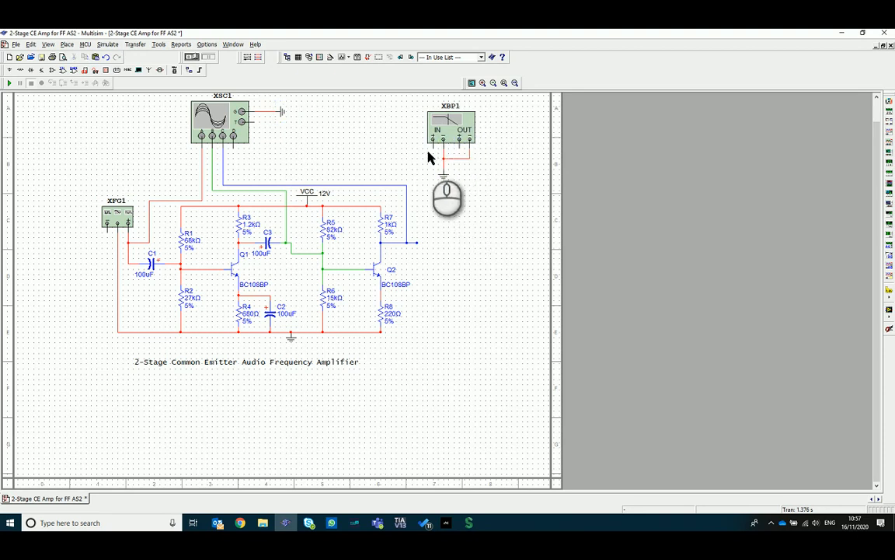
pyautogui.moveTo(189, 216)
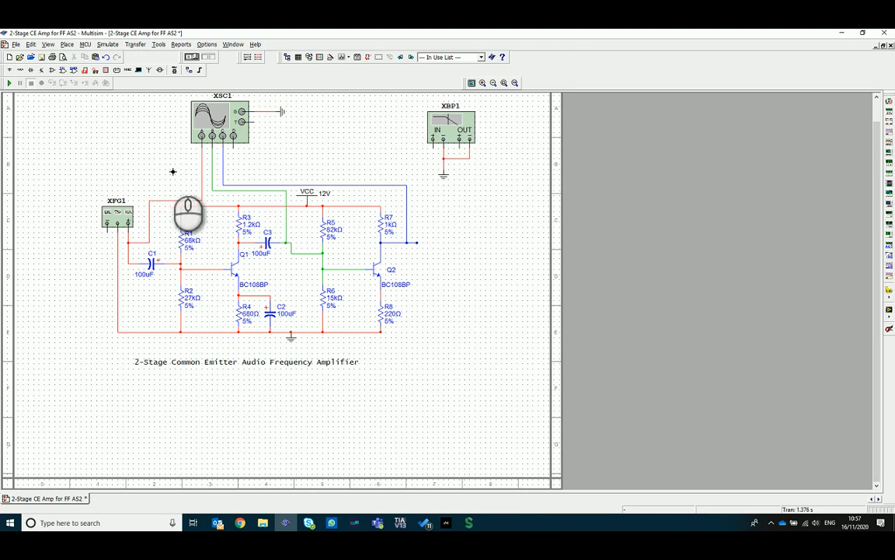
pyautogui.moveTo(215, 224)
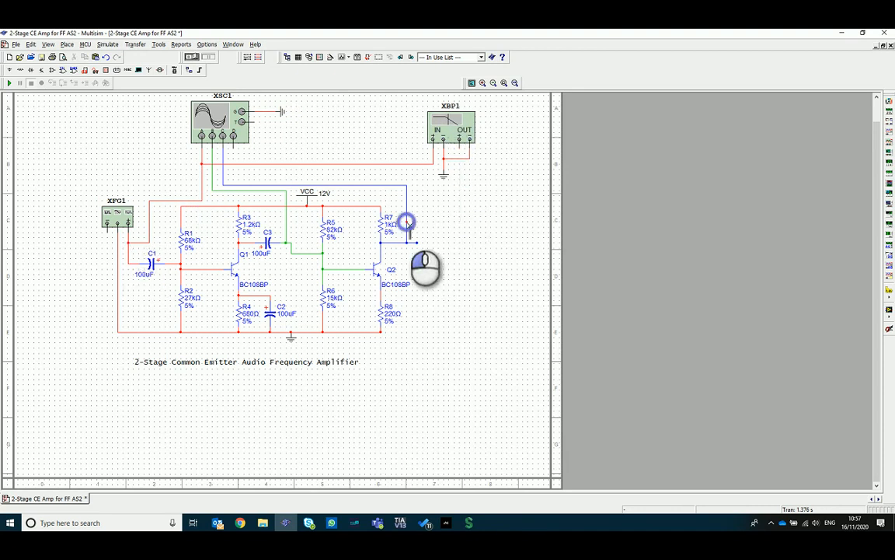
# Step: Complete the Bode plotter XBP1 wiring to the second-stage output
pyautogui.doubleClick(450, 128)
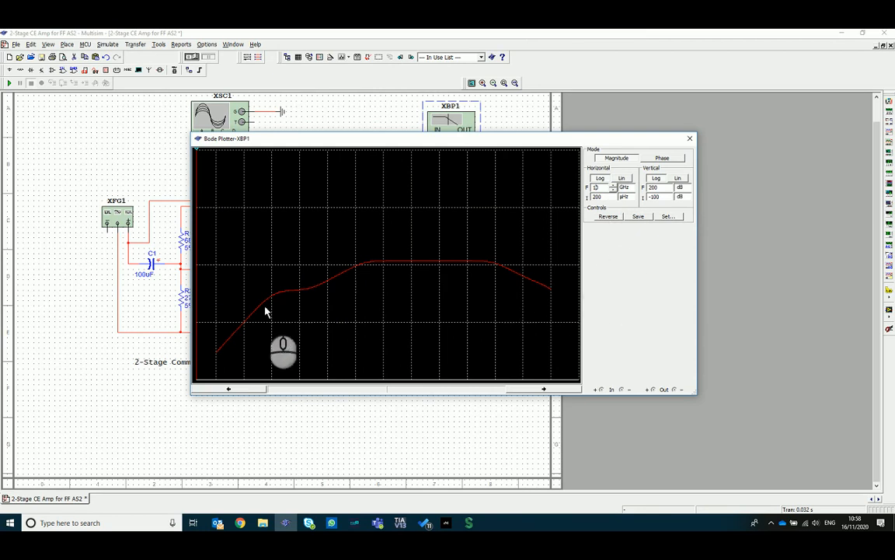
pyautogui.moveTo(307, 316)
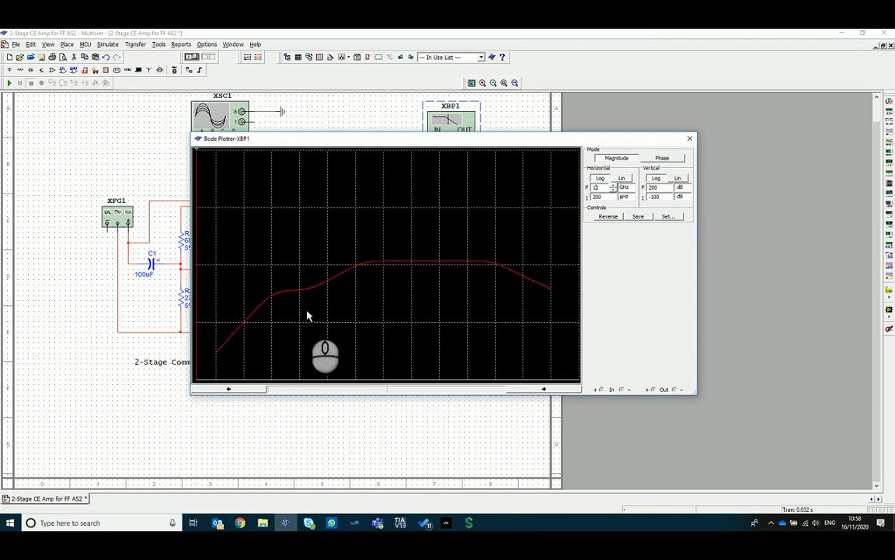
pyautogui.moveTo(203, 157)
pyautogui.write('0')
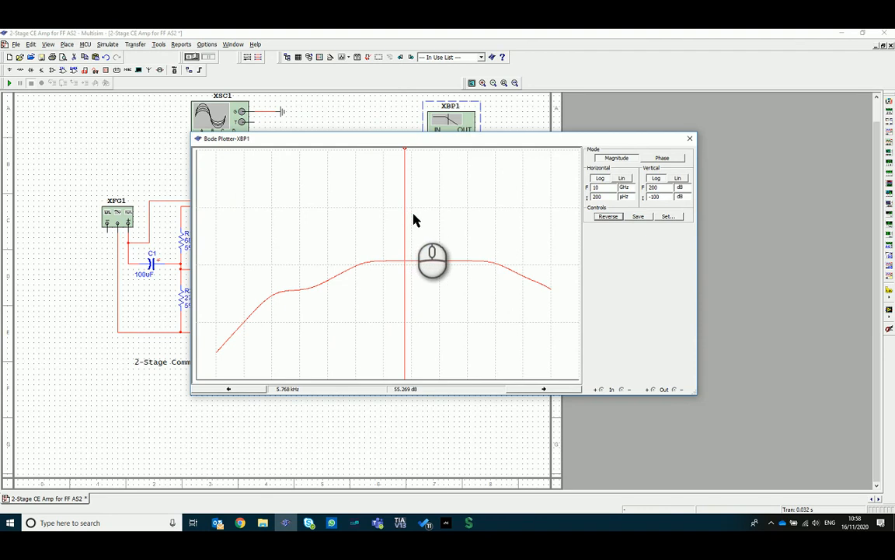
pyautogui.moveTo(414, 207)
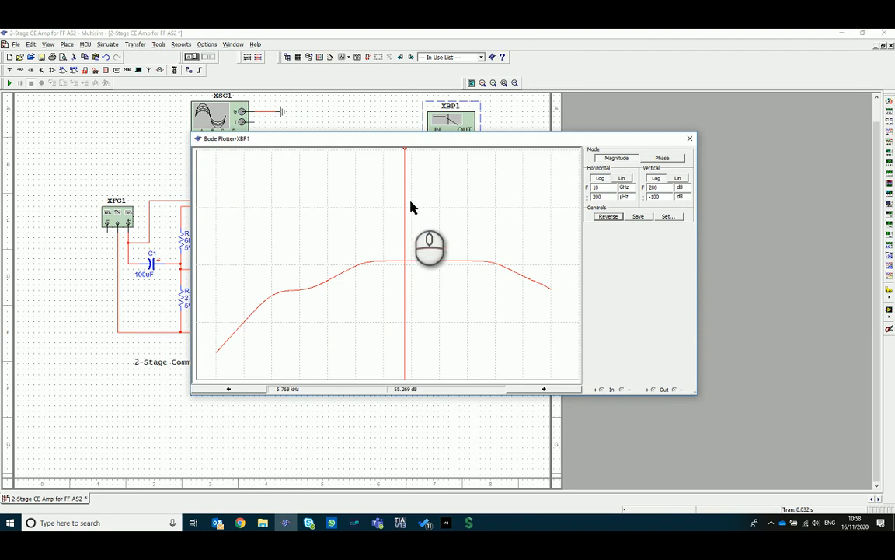
pyautogui.moveTo(391, 270)
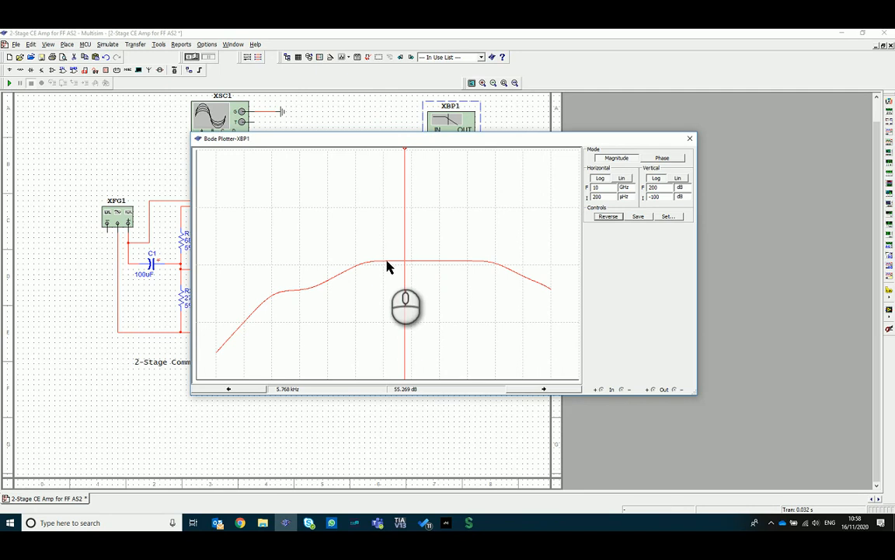
pyautogui.moveTo(387, 286)
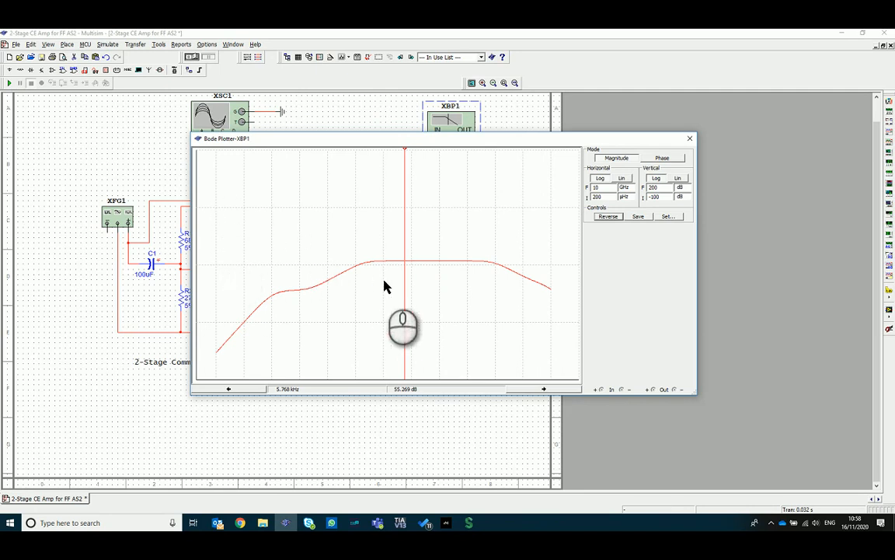
pyautogui.moveTo(392, 289)
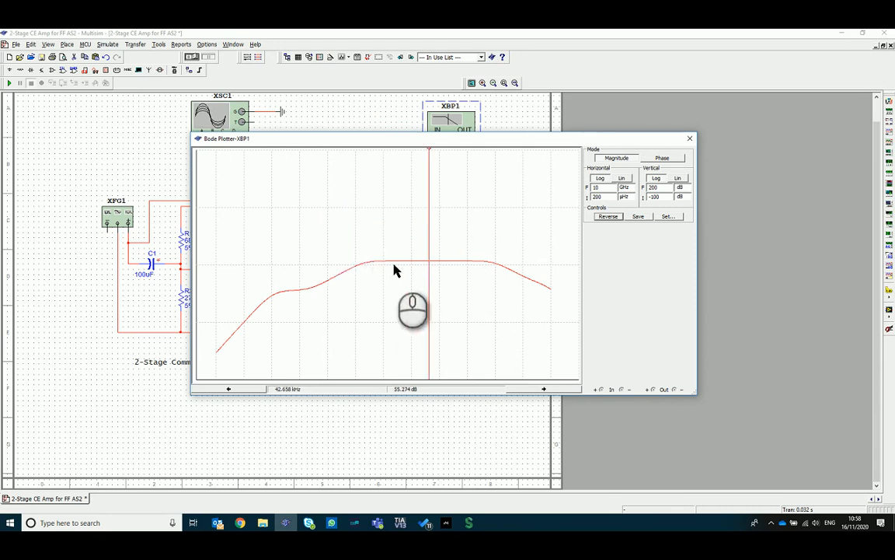
pyautogui.moveTo(466, 267)
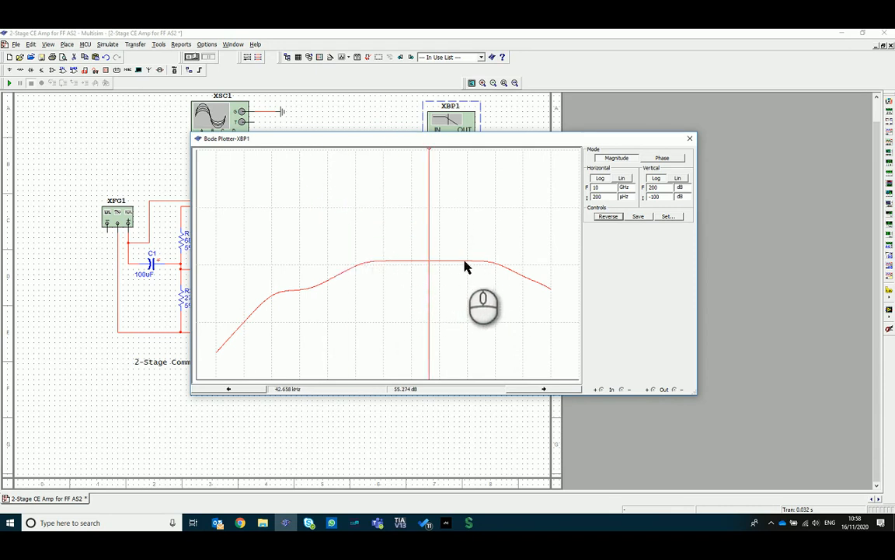
pyautogui.moveTo(396, 406)
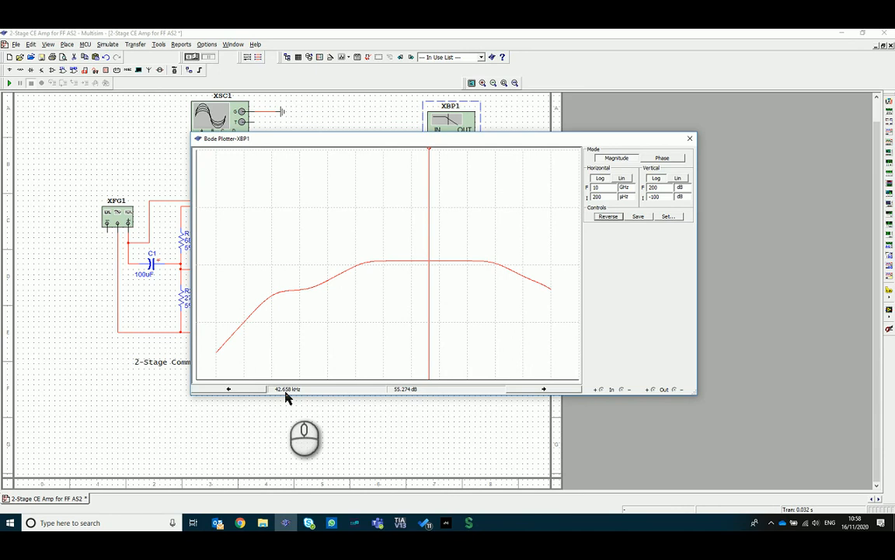
pyautogui.moveTo(402, 400)
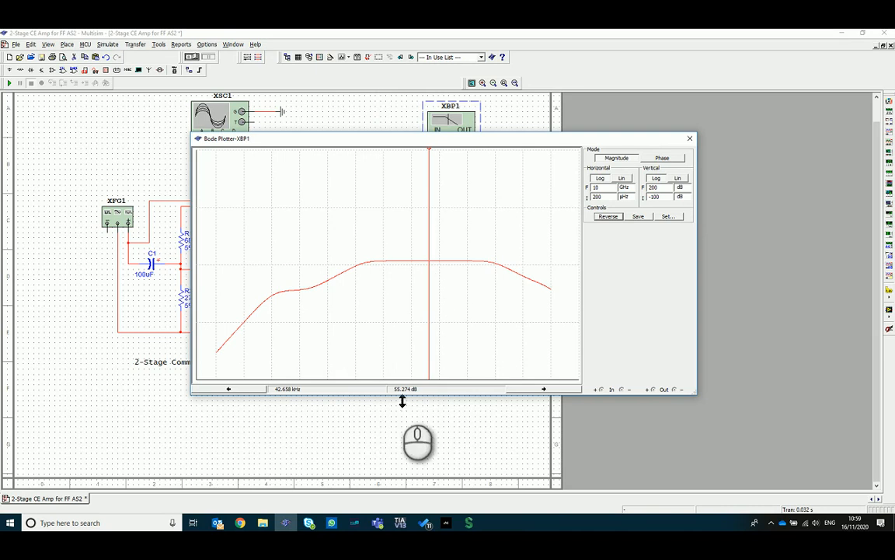
pyautogui.moveTo(400, 400)
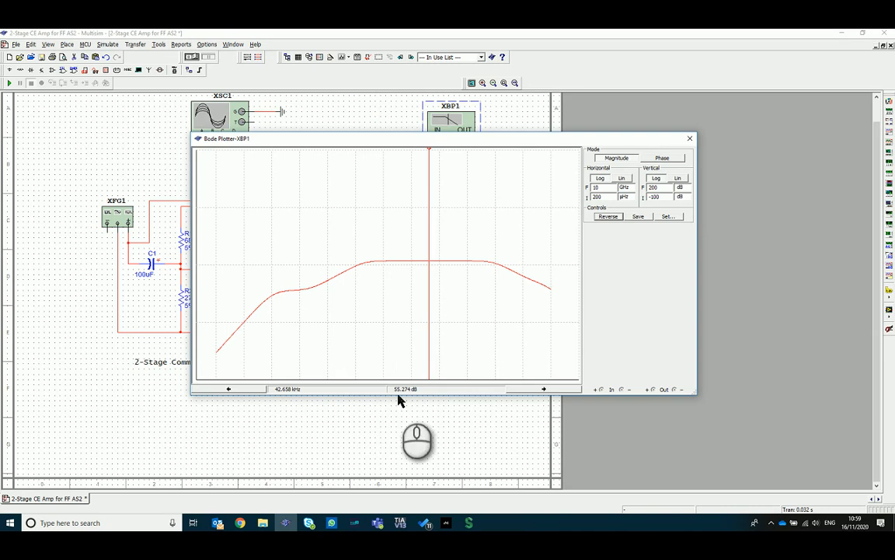
pyautogui.moveTo(412, 271)
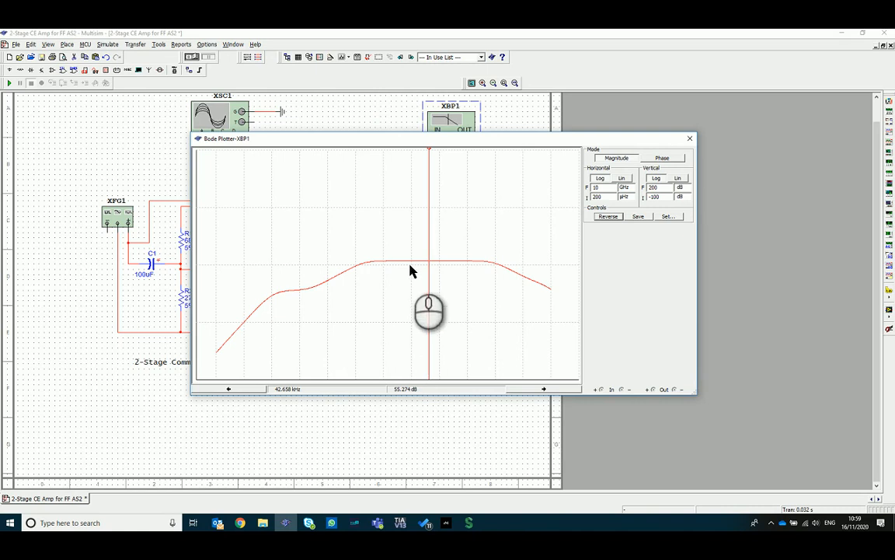
pyautogui.moveTo(431, 172)
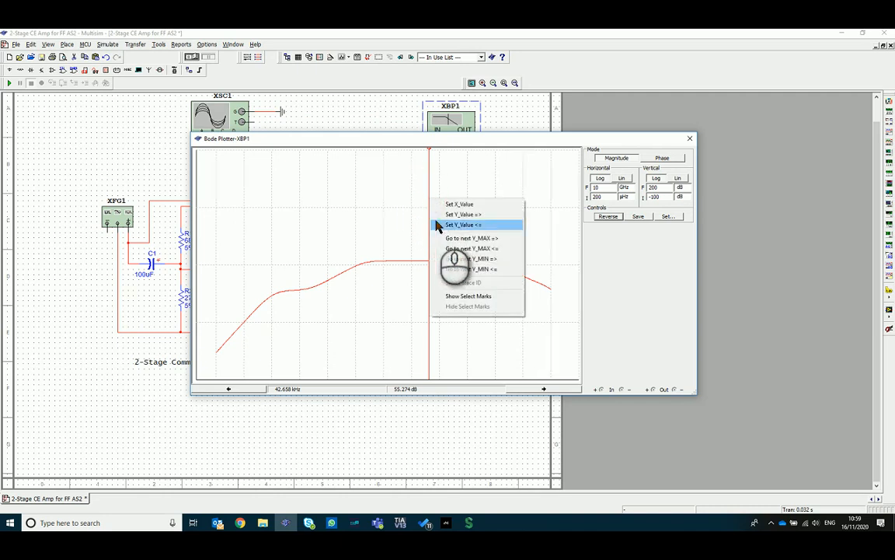
pyautogui.moveTo(474, 215)
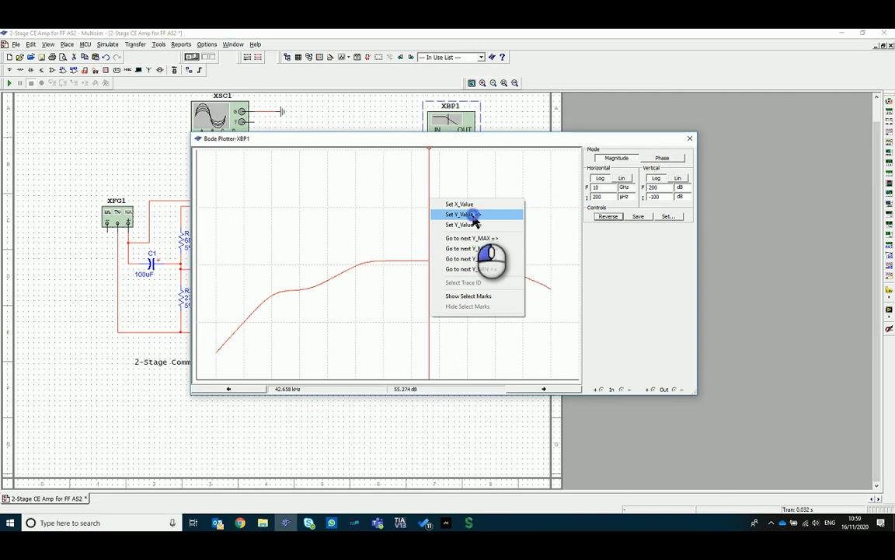
# Step: Move the Bode cursor to 52.274 dB to read the 198.965 Hz and 9.254 MHz cutoffs, then close the plotter
pyautogui.click(459, 215)
pyautogui.write('52.274')
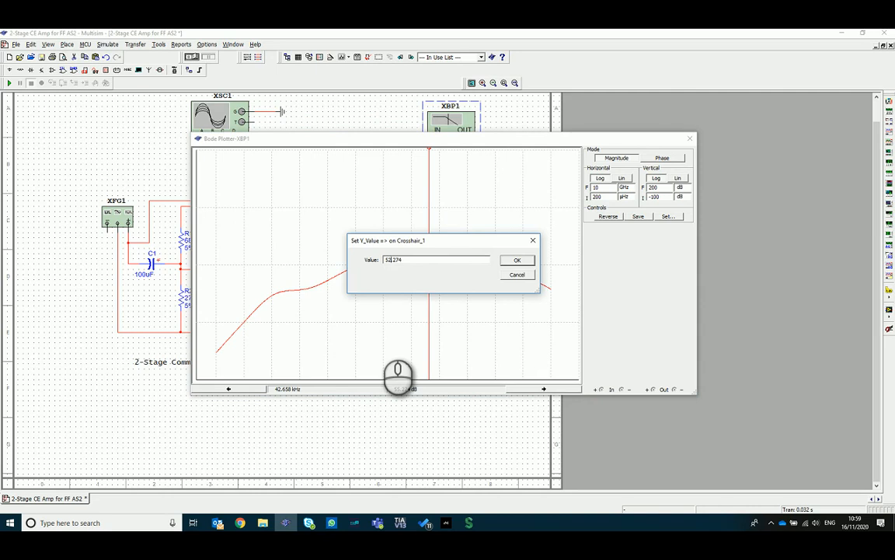
pyautogui.click(517, 259)
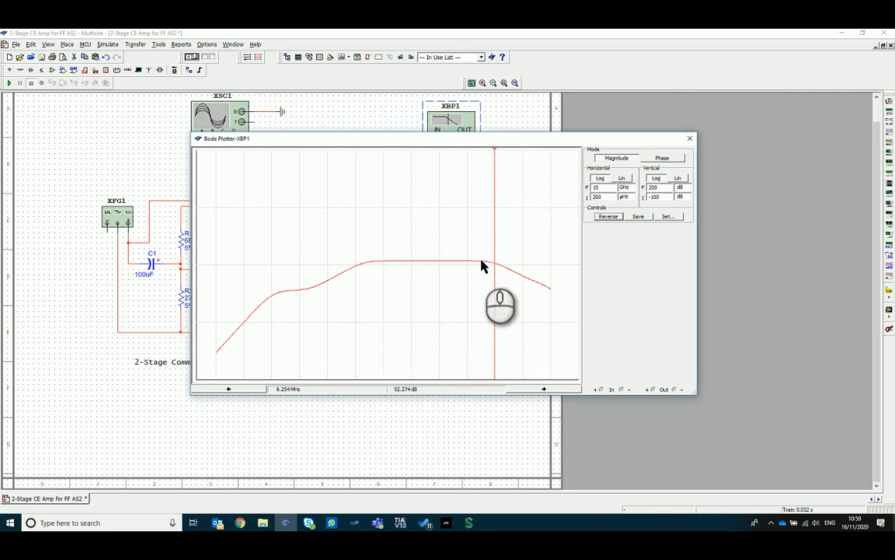
pyautogui.moveTo(488, 274)
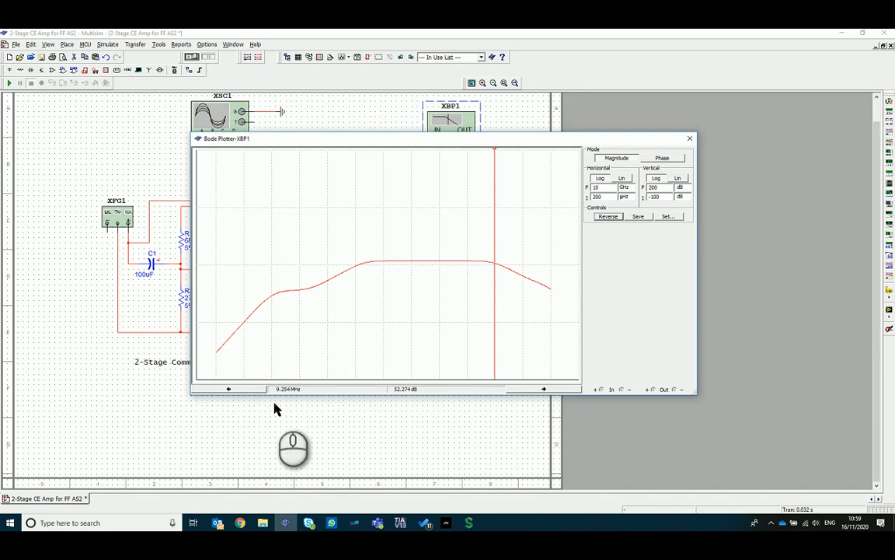
pyautogui.moveTo(282, 398)
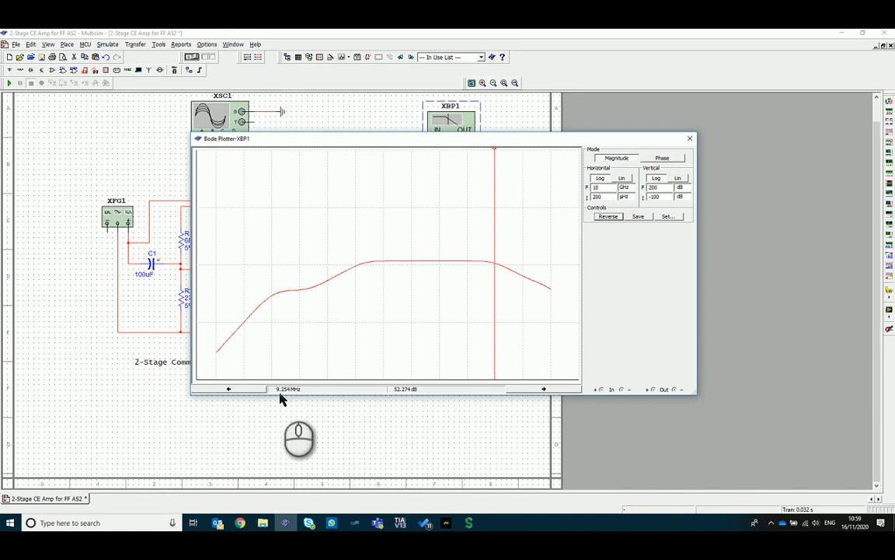
pyautogui.rightClick(495, 205)
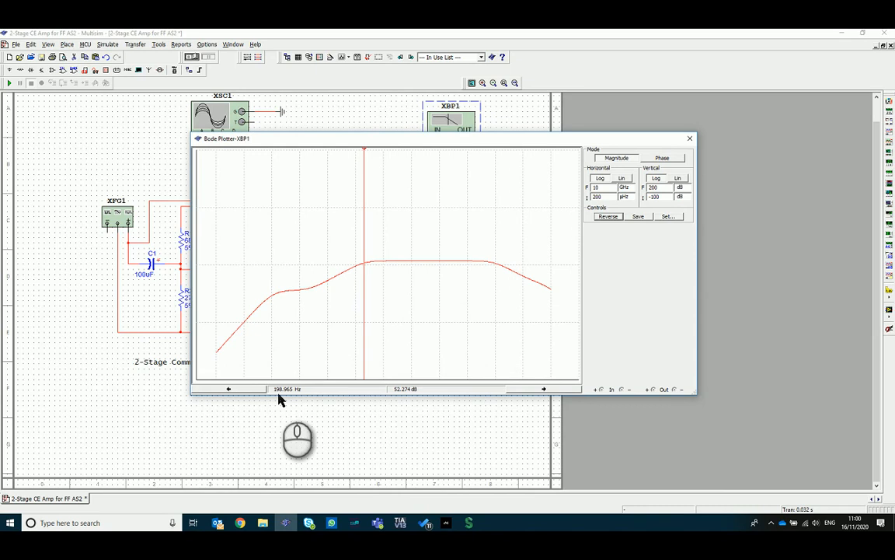
pyautogui.moveTo(344, 294)
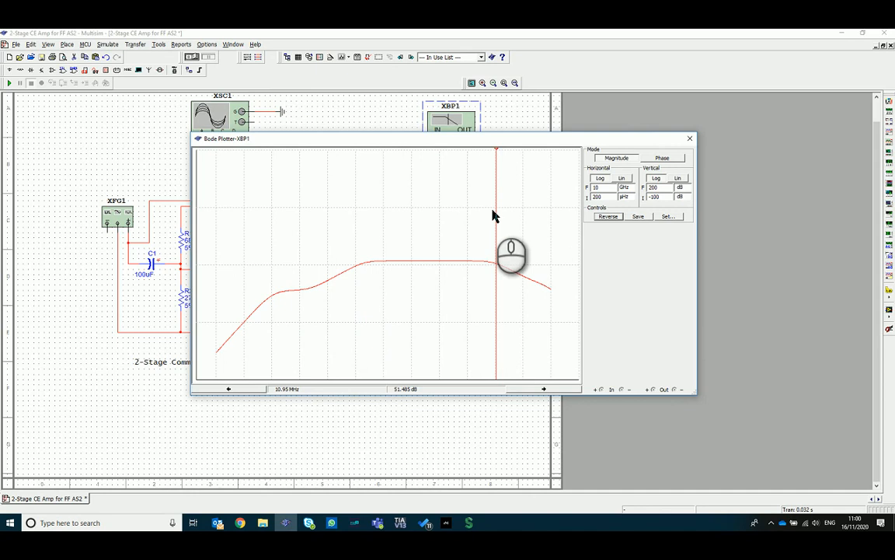
pyautogui.moveTo(485, 221)
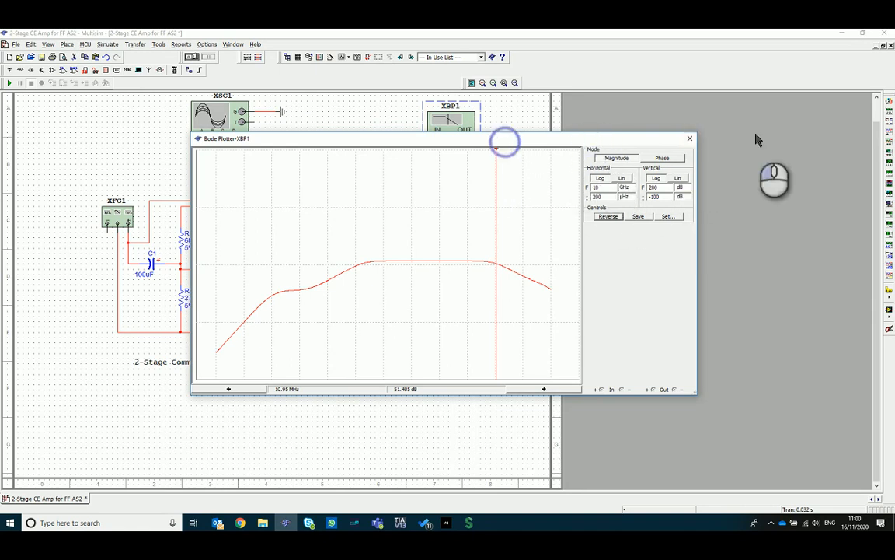
pyautogui.click(689, 138)
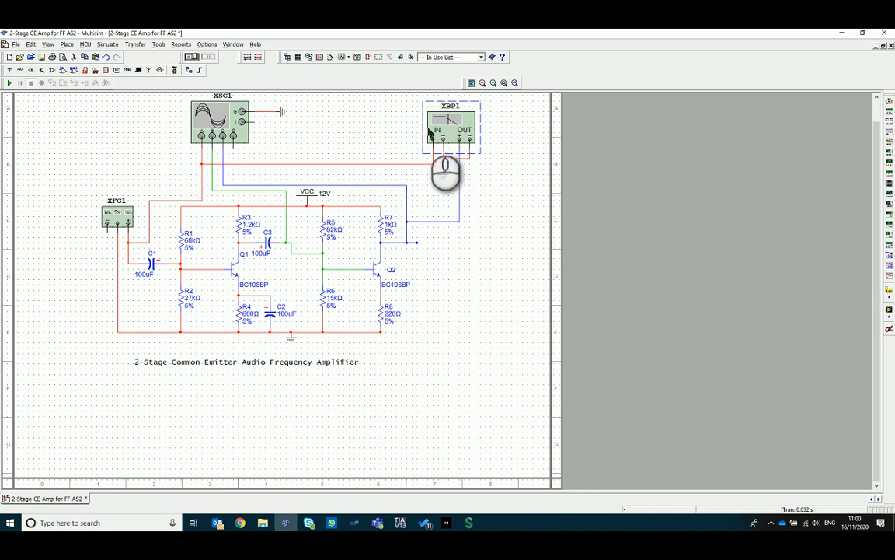
pyautogui.doubleClick(452, 125)
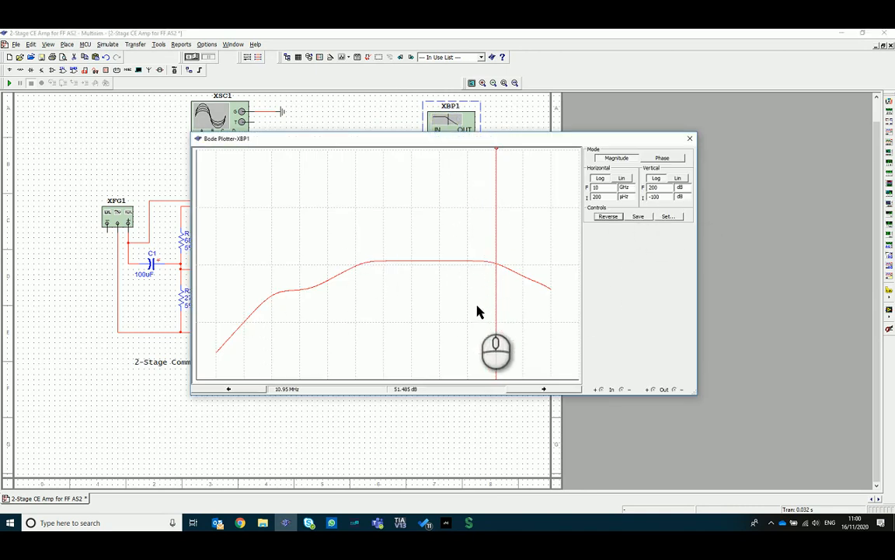
pyautogui.moveTo(495, 259)
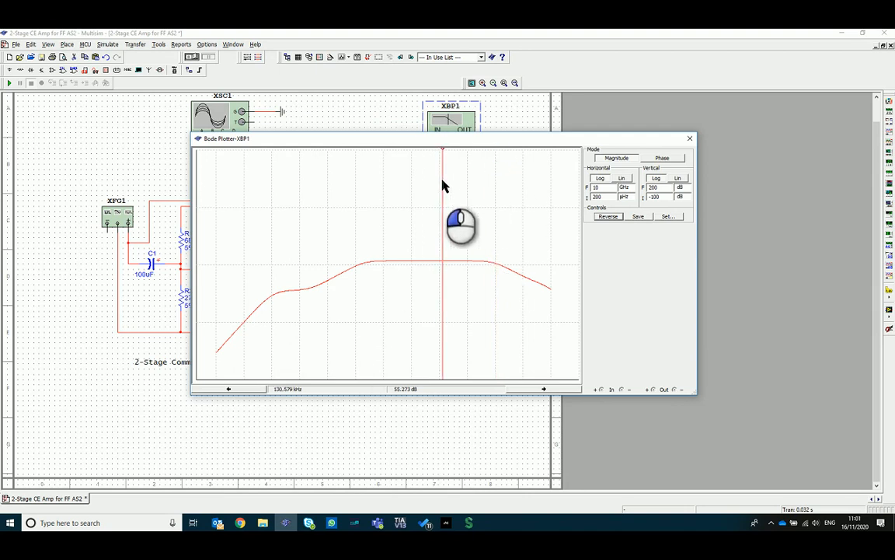
pyautogui.moveTo(443, 226); pyautogui.dragTo(369, 237)
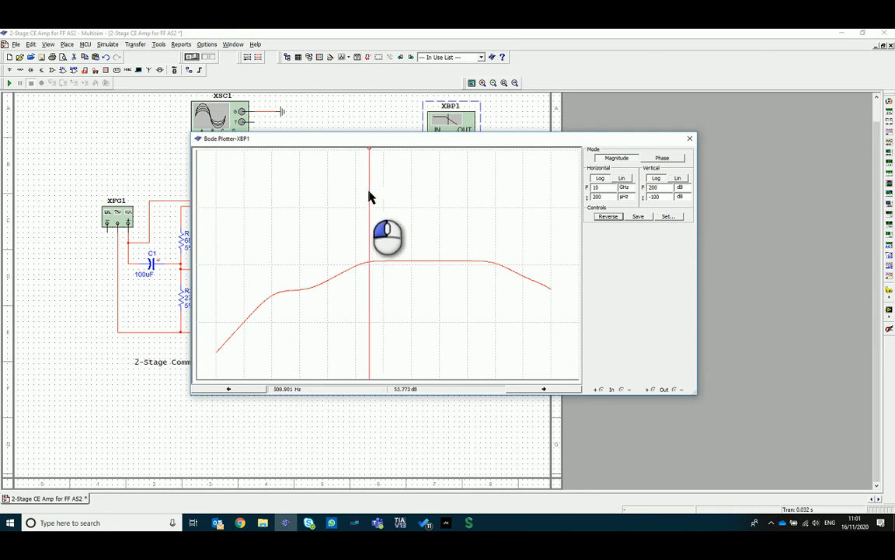
pyautogui.rightClick(434, 204)
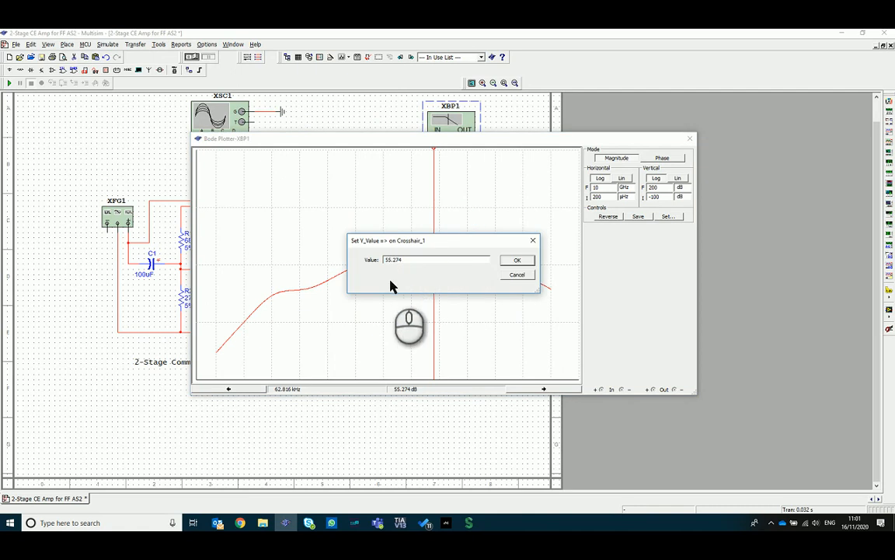
pyautogui.click(516, 260)
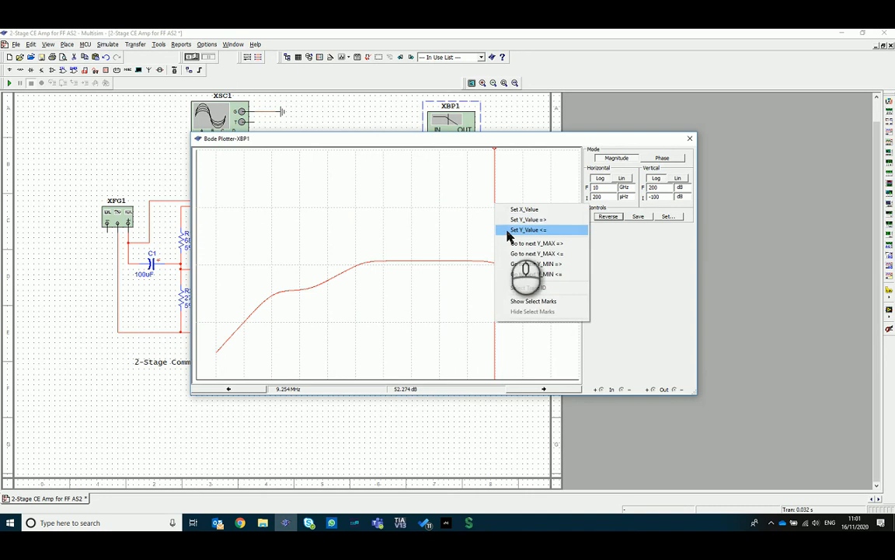
pyautogui.click(527, 229)
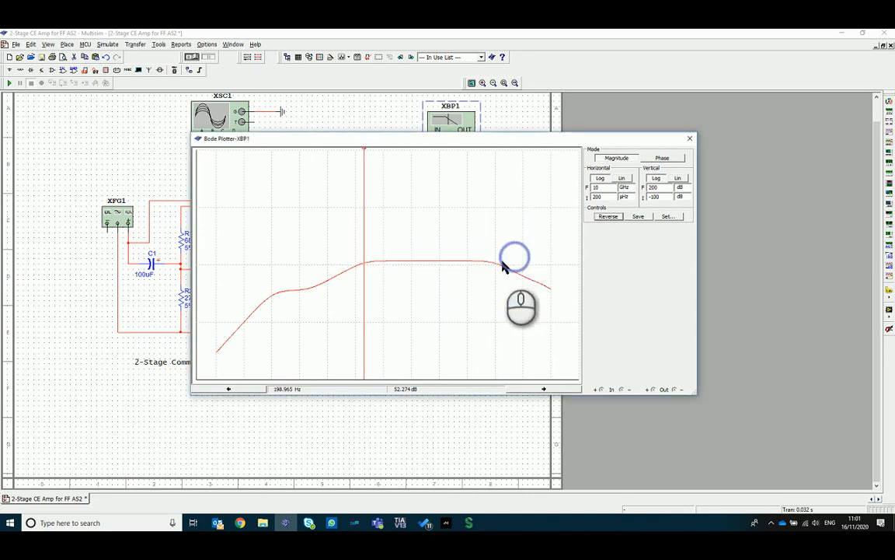
pyautogui.moveTo(499, 270)
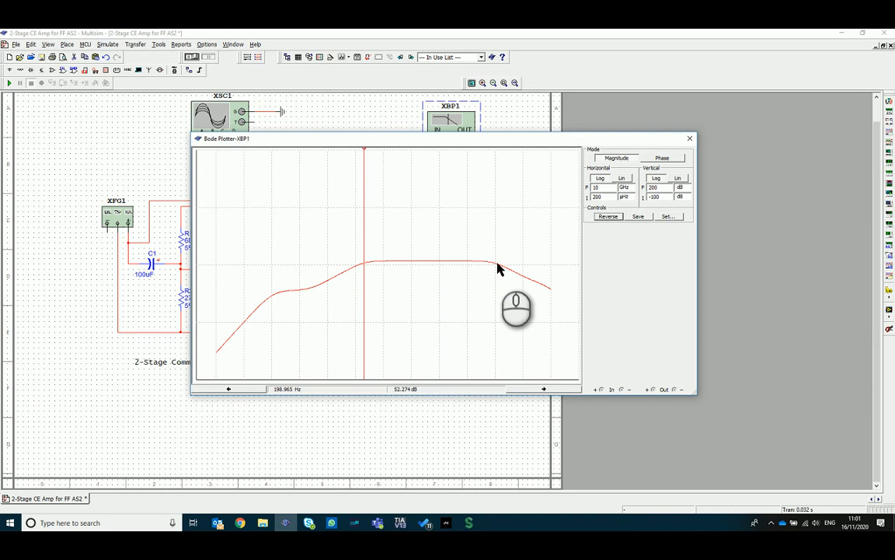
pyautogui.moveTo(371, 304)
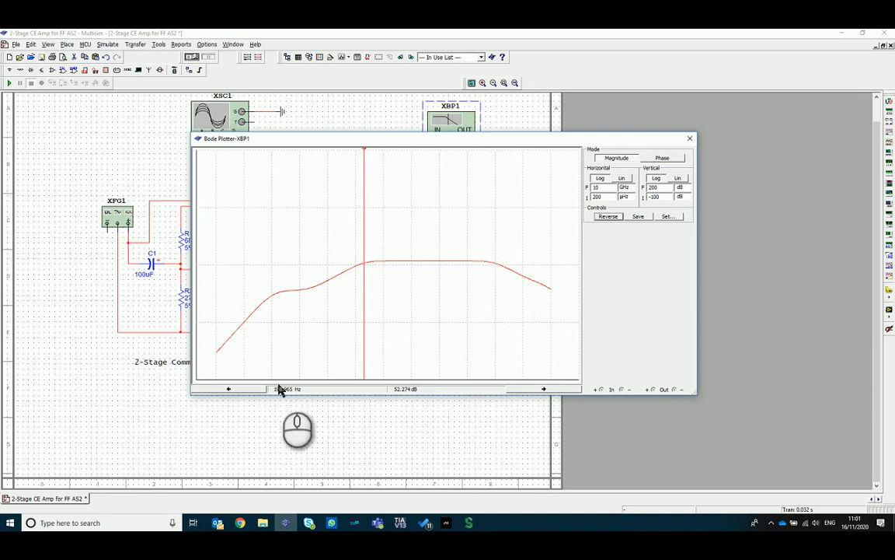
pyautogui.moveTo(544, 266)
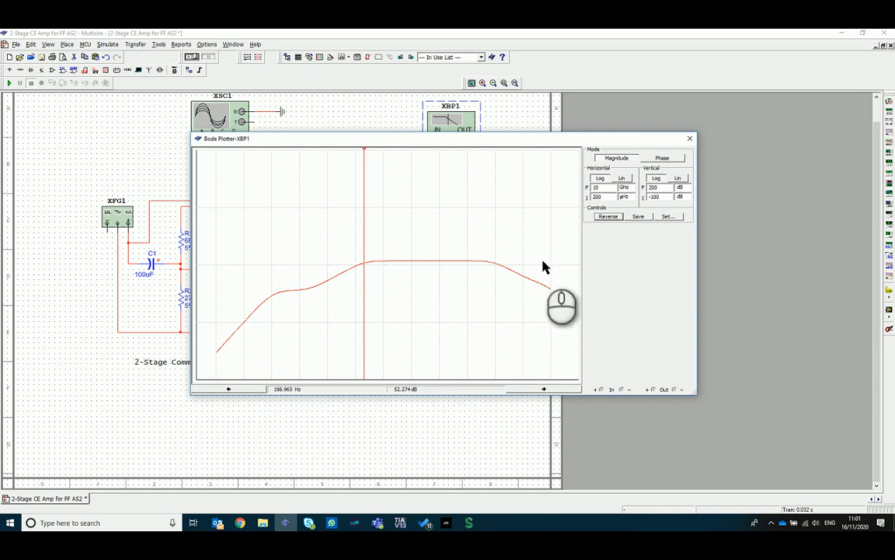
pyautogui.click(690, 139)
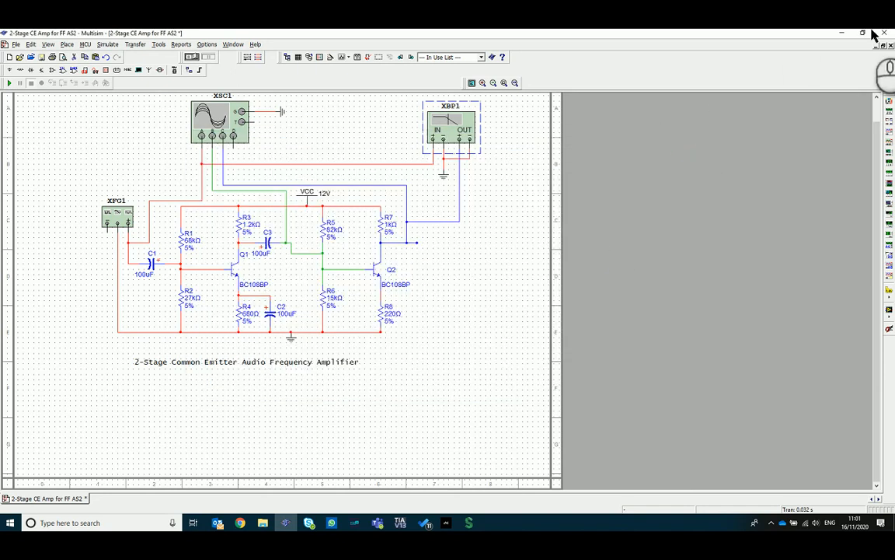
pyautogui.moveTo(715, 207)
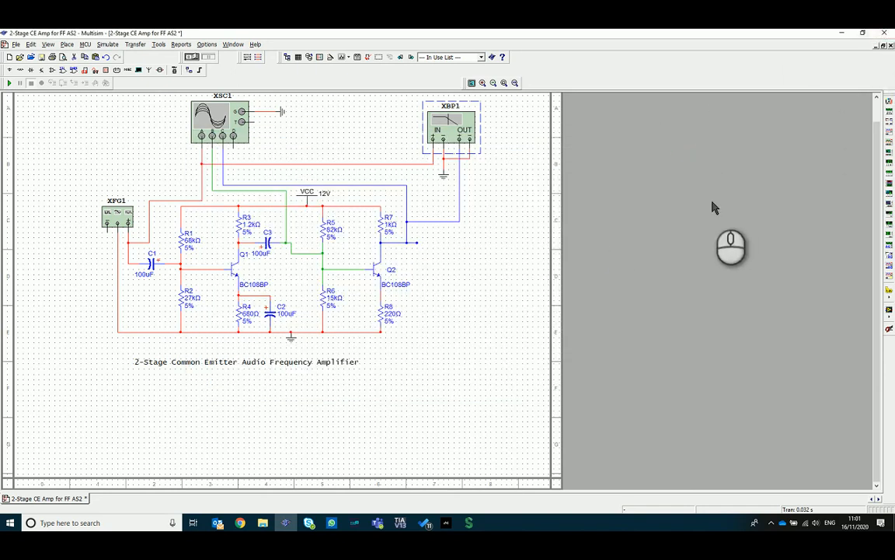